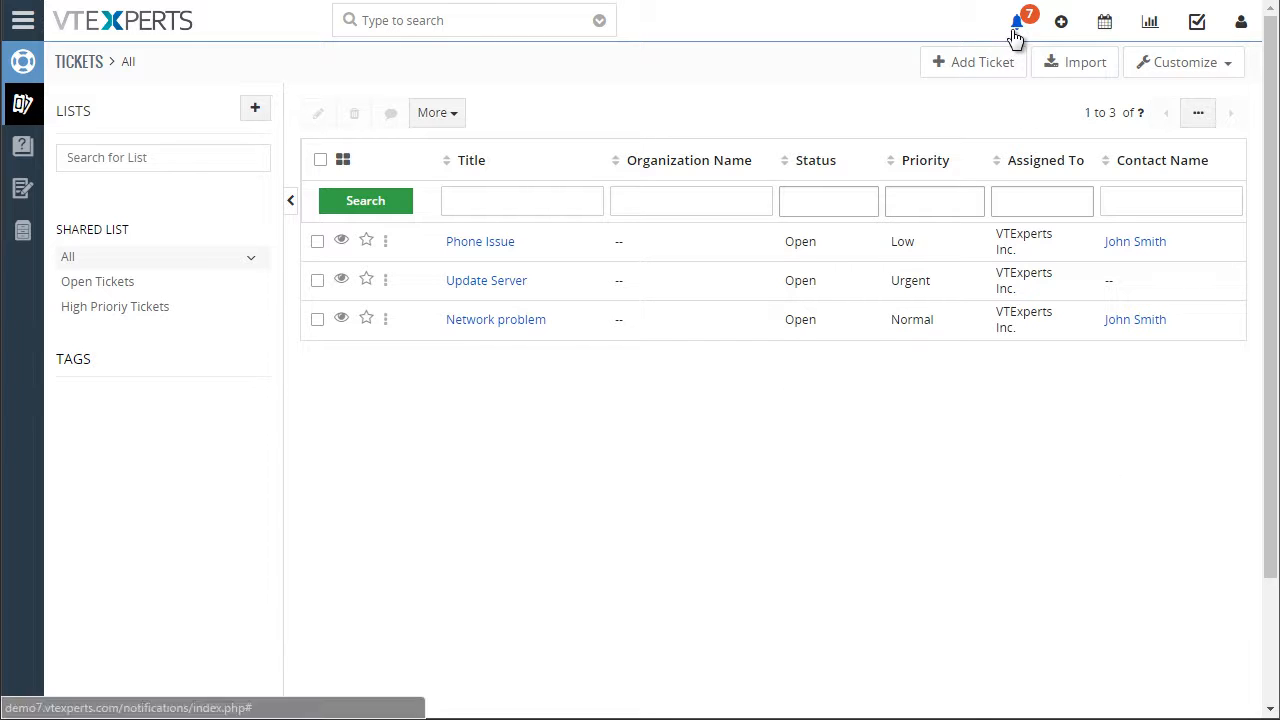
Open the notifications dropdown and scroll through the ticket and opportunity follow-up alerts
left_click(1013, 22)
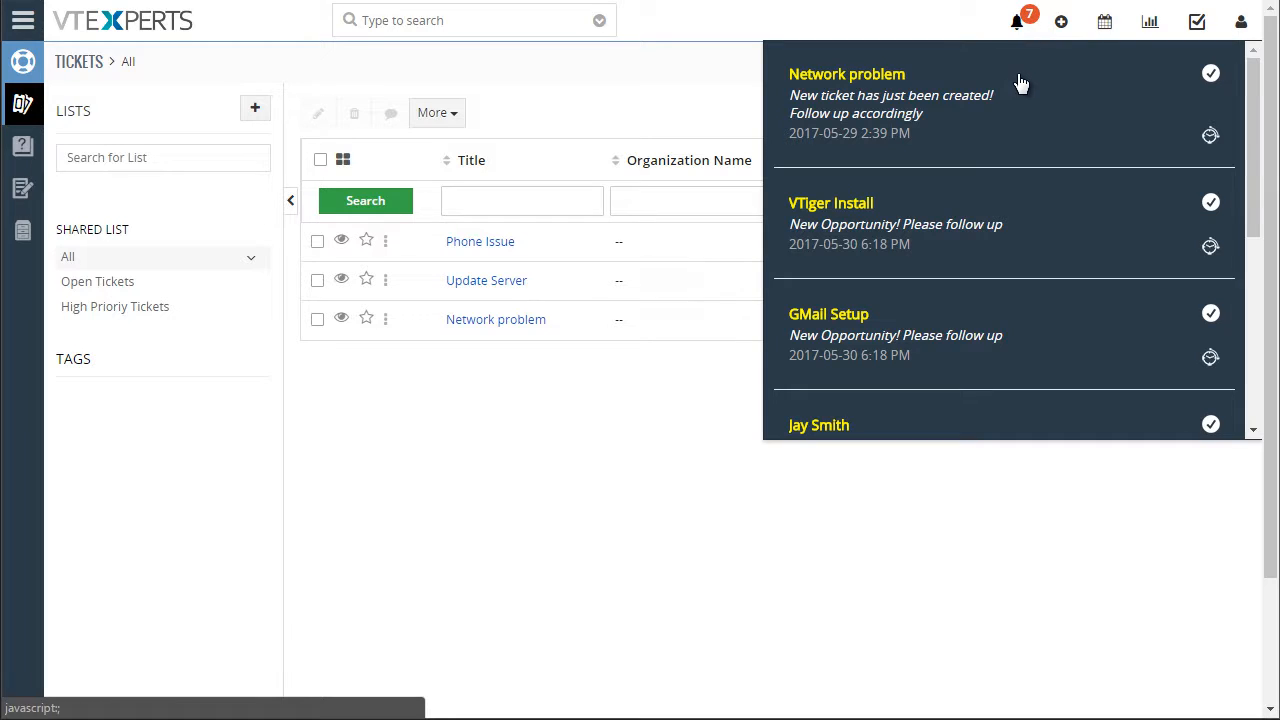
mouse_move(1210, 137)
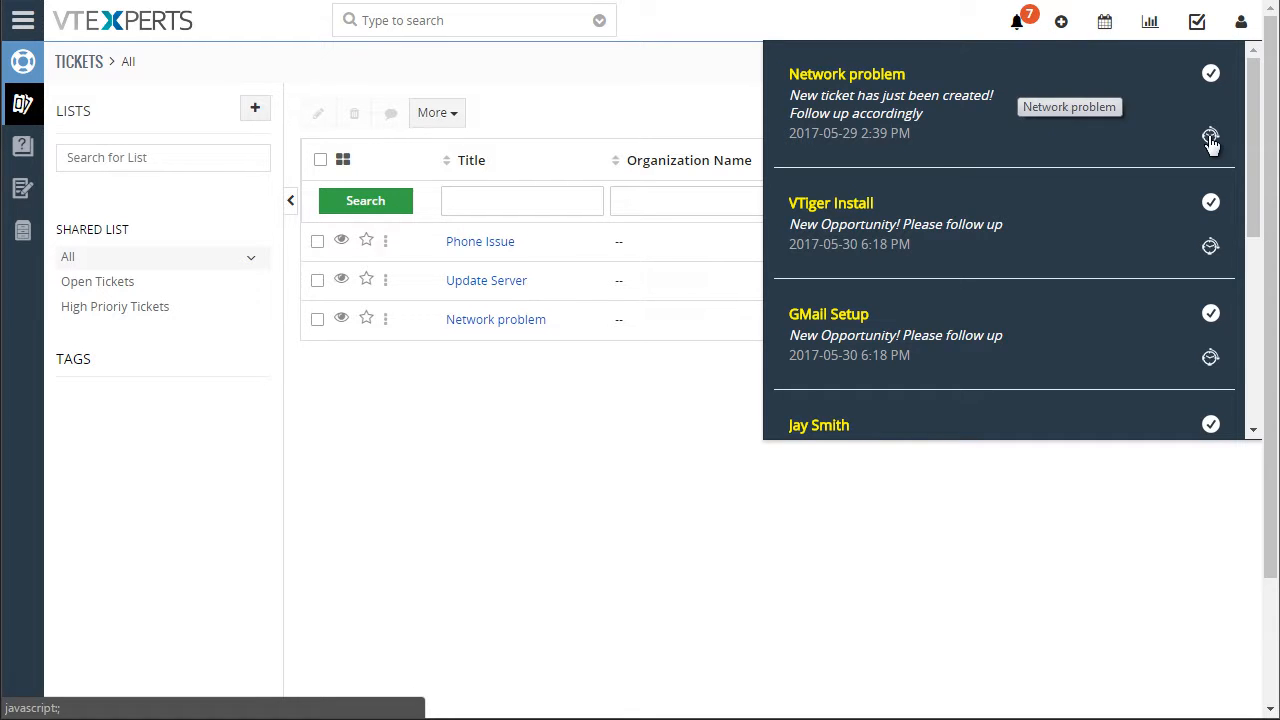
scroll("down", 3)
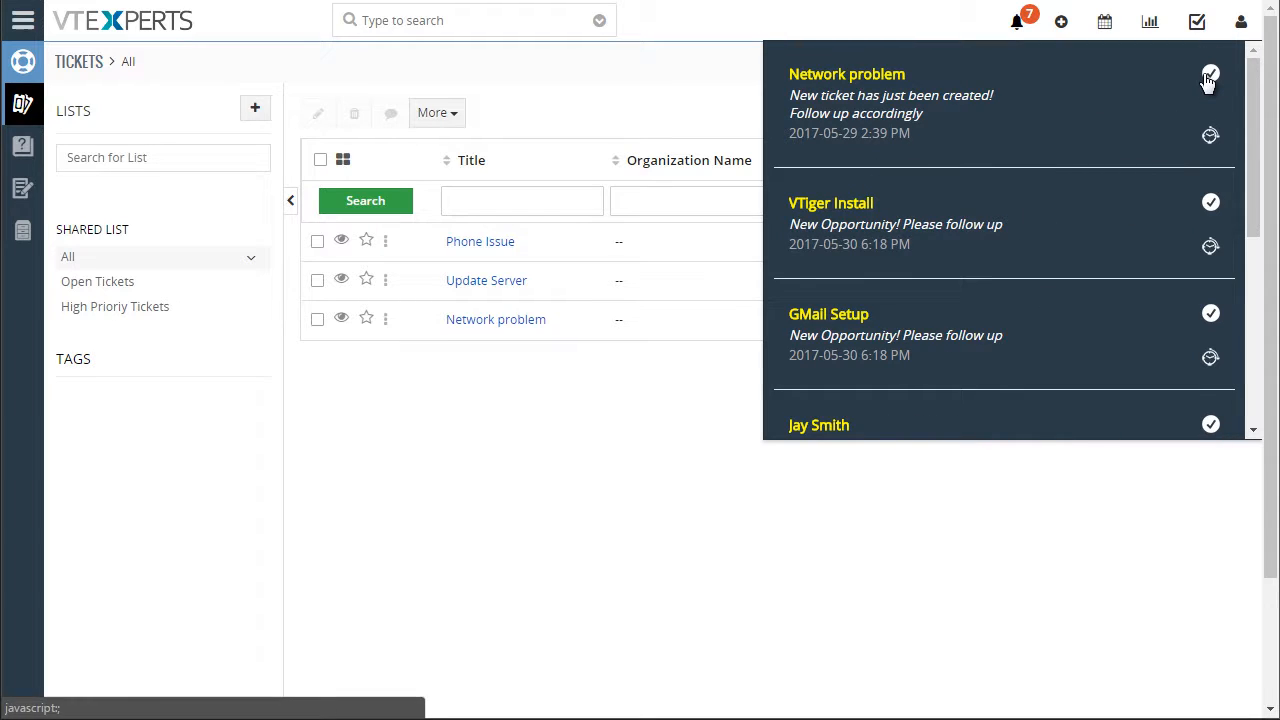
Acknowledge the Network problem and VTiger Install alerts and postpone GMail Setup, leaving 5 pending
left_click(1210, 74)
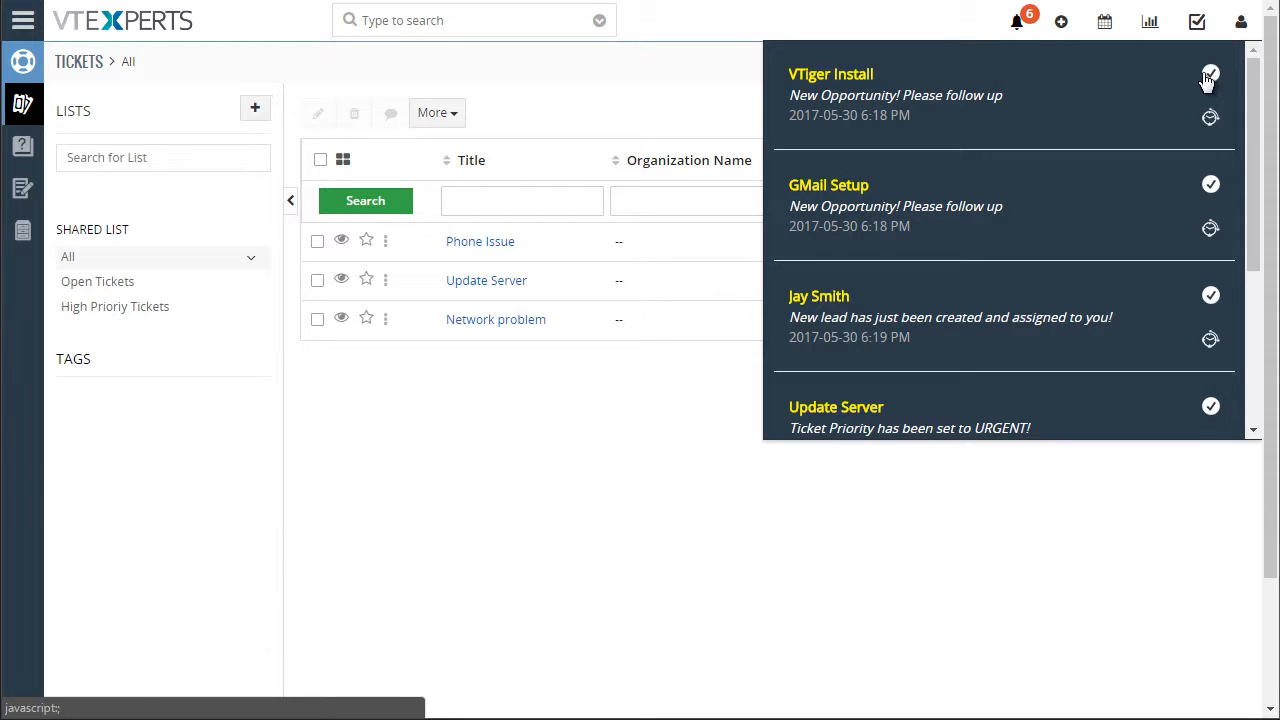
left_click(1211, 79)
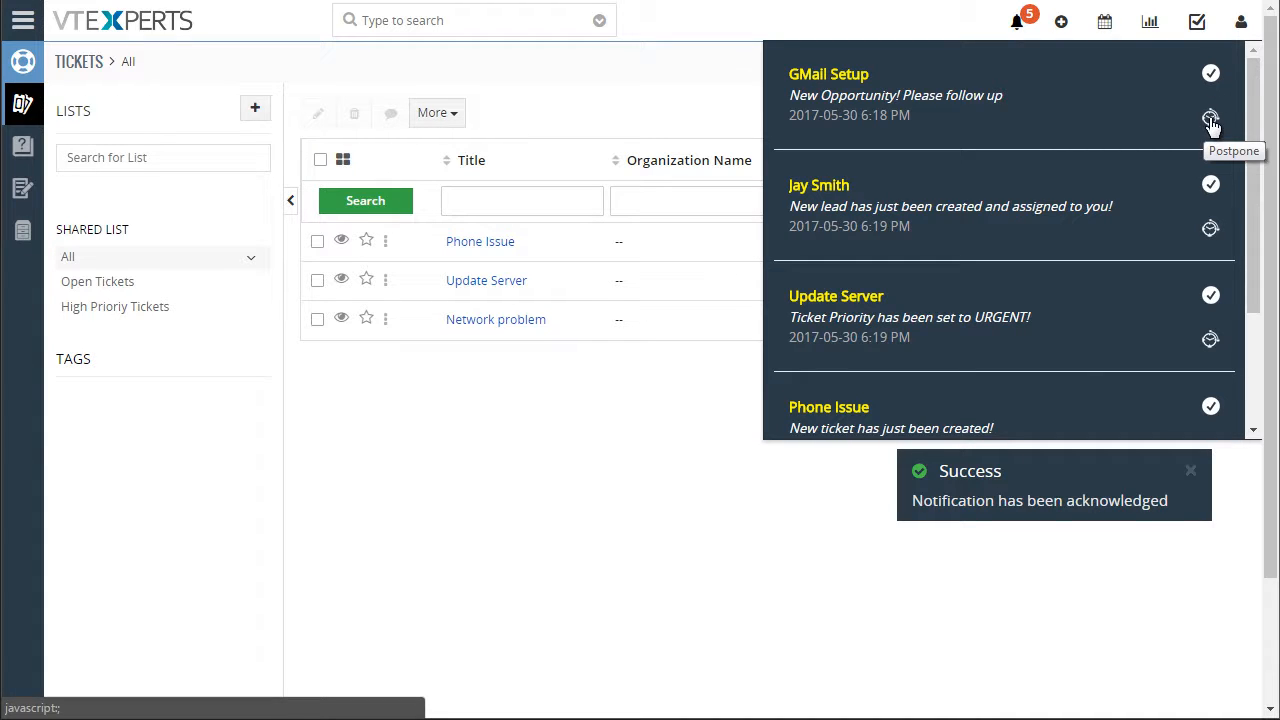
left_click(1210, 119)
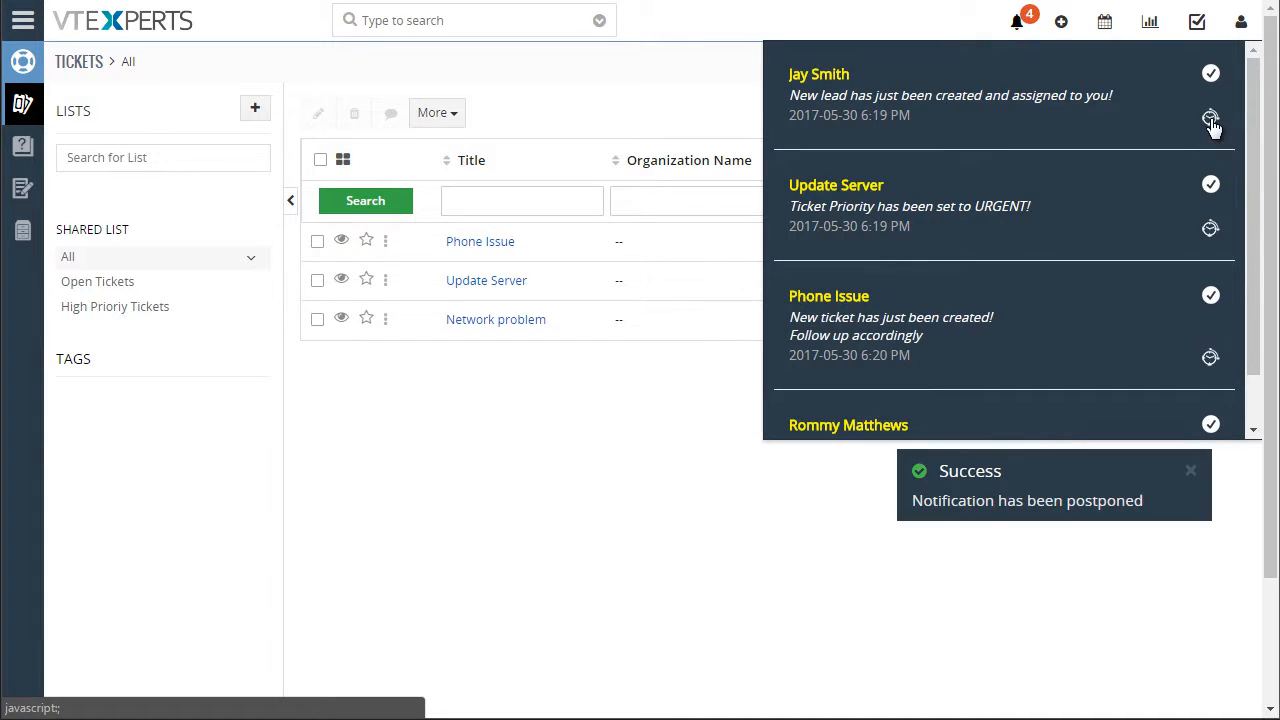
left_click(1210, 118)
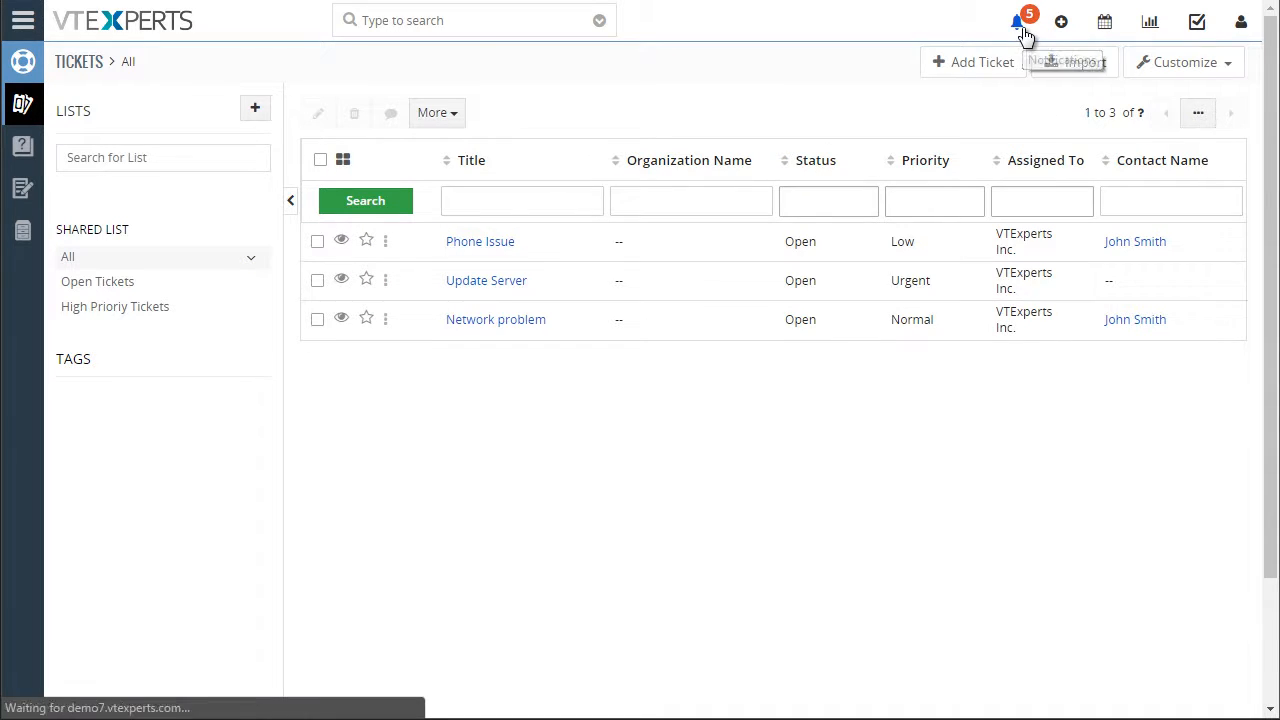
Reopen the notifications dropdown, now showing five alerts headed by GMail Setup
left_click(1020, 21)
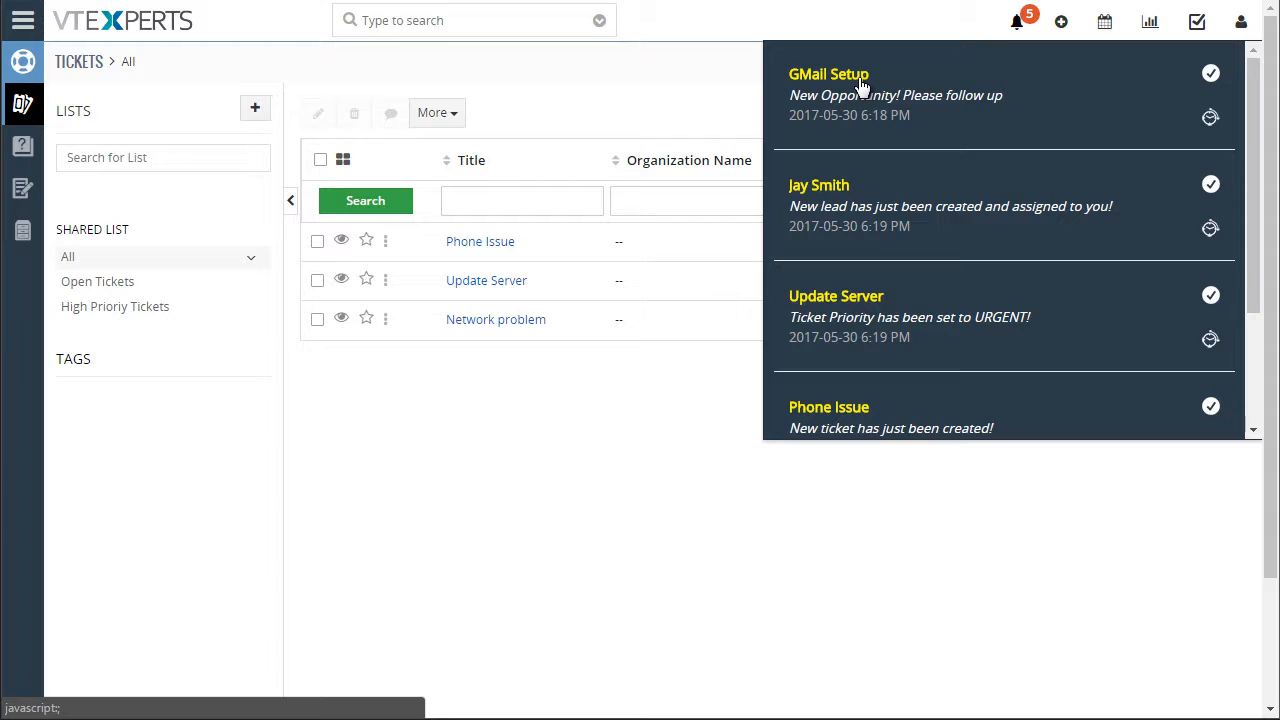
mouse_move(858, 90)
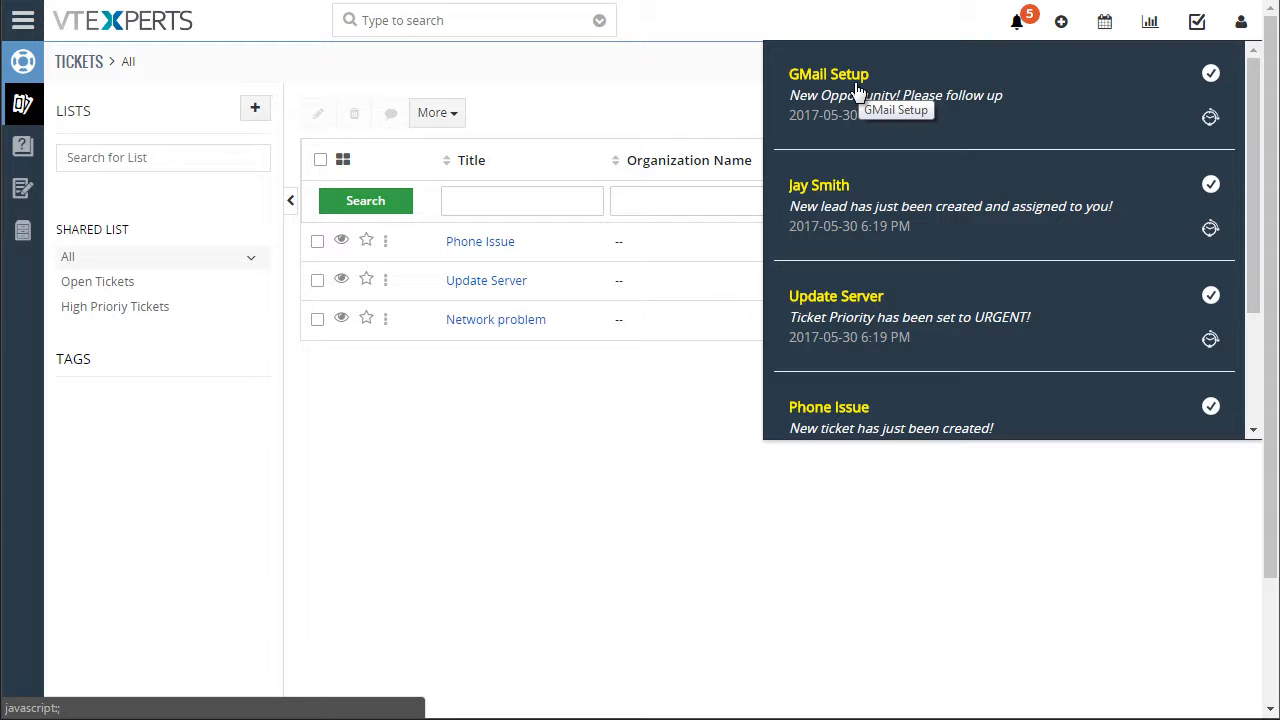
mouse_move(820, 80)
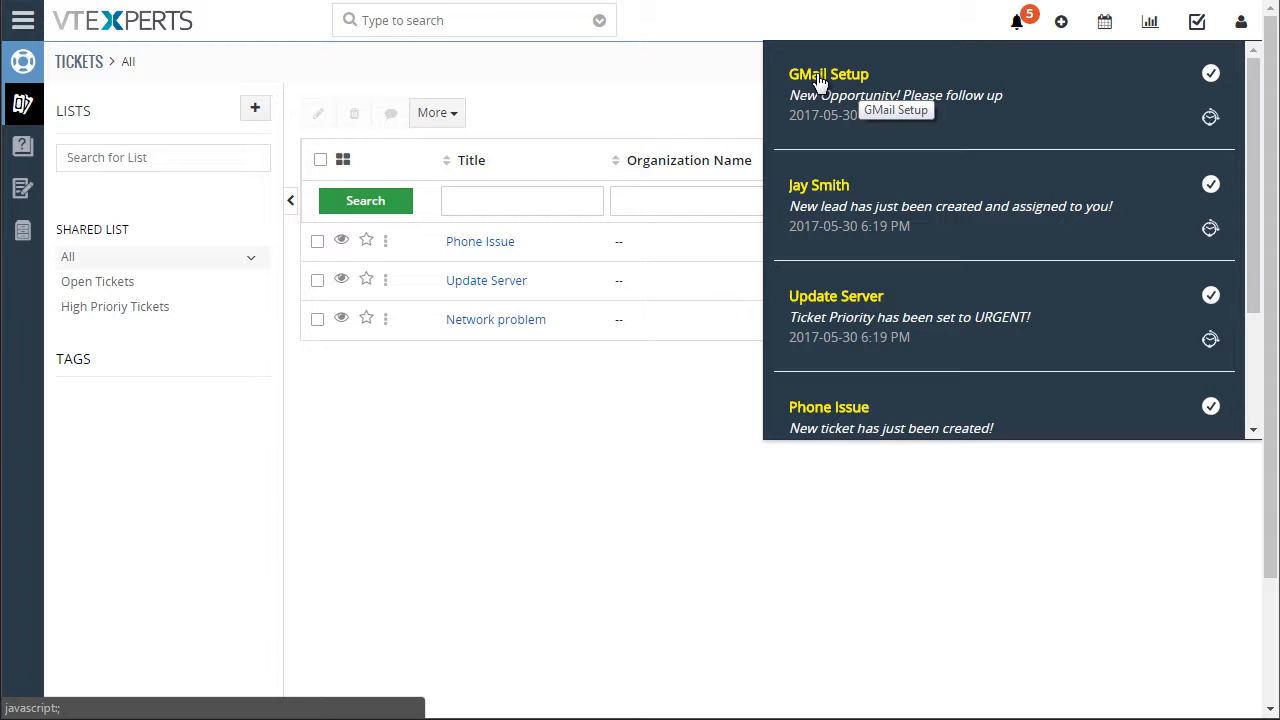
mouse_move(888, 104)
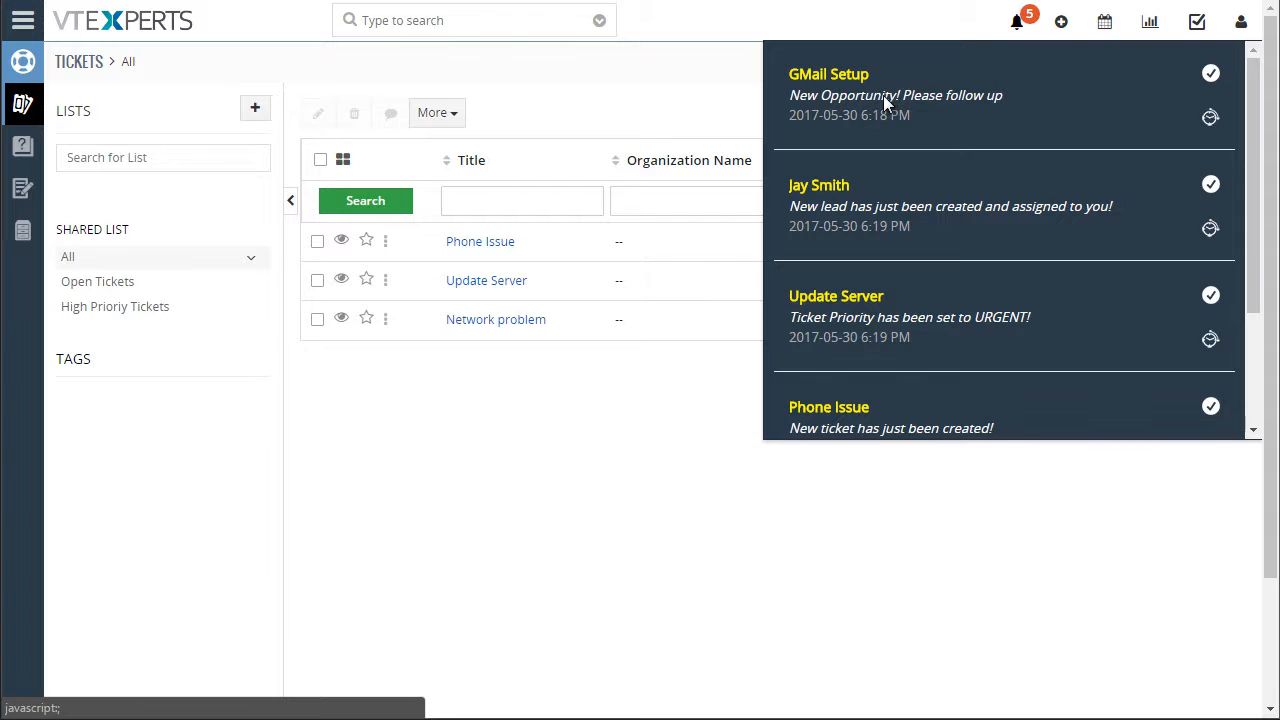
mouse_move(871, 116)
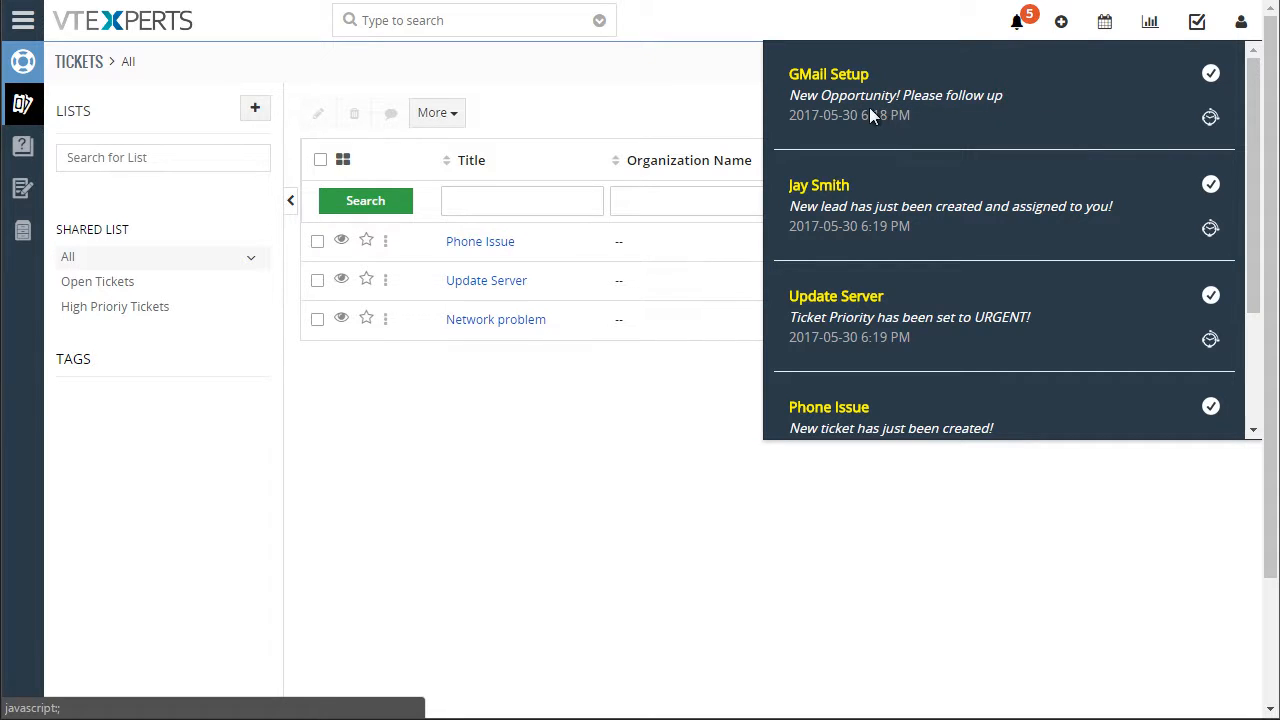
mouse_move(990, 96)
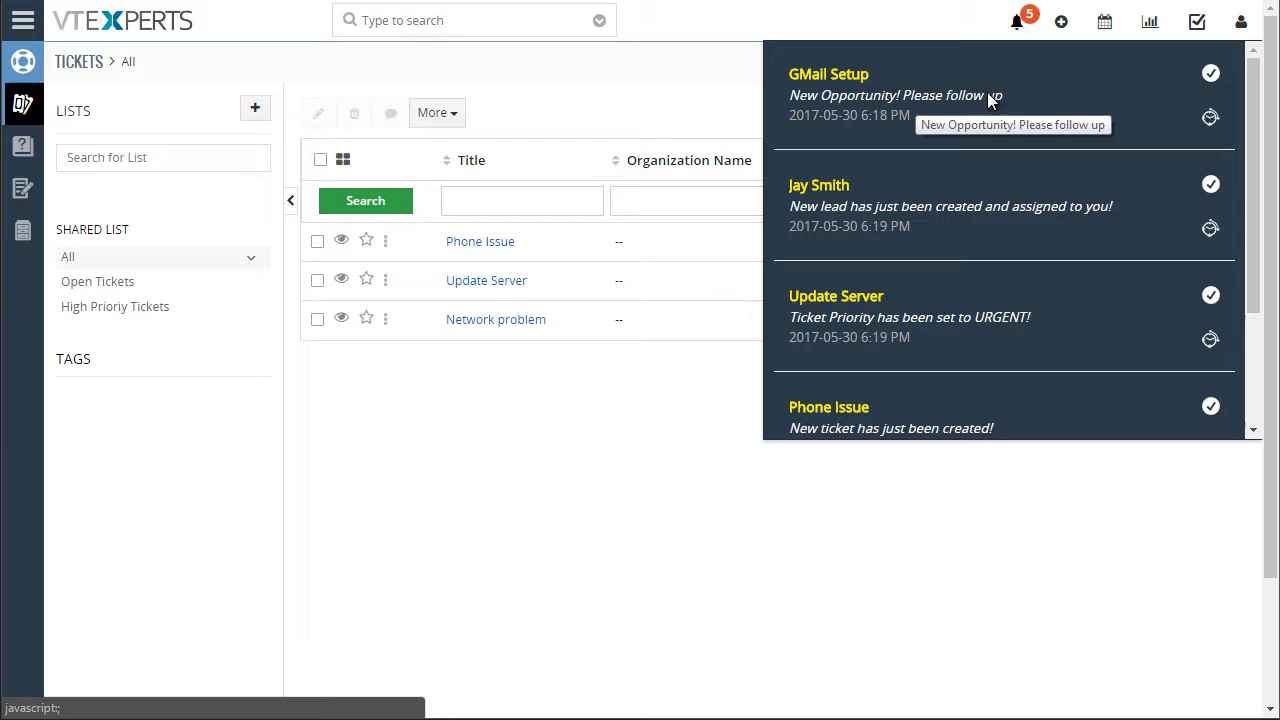
mouse_move(876, 104)
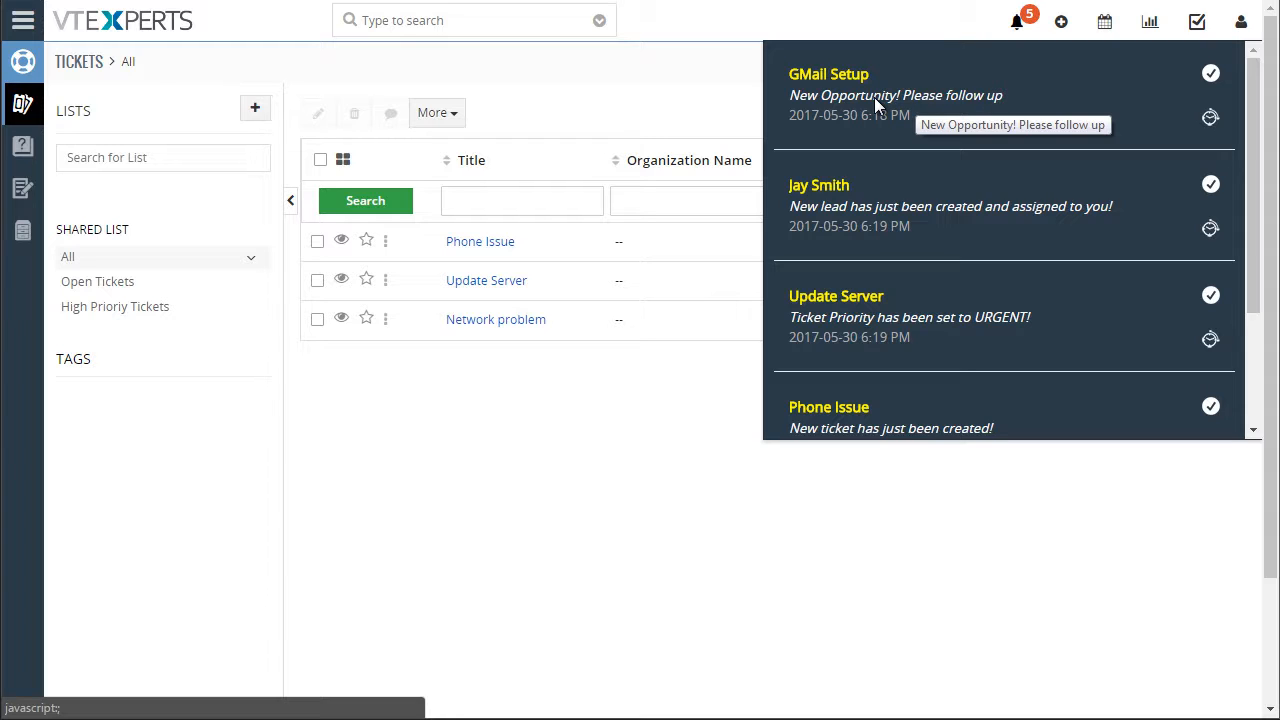
mouse_move(830, 192)
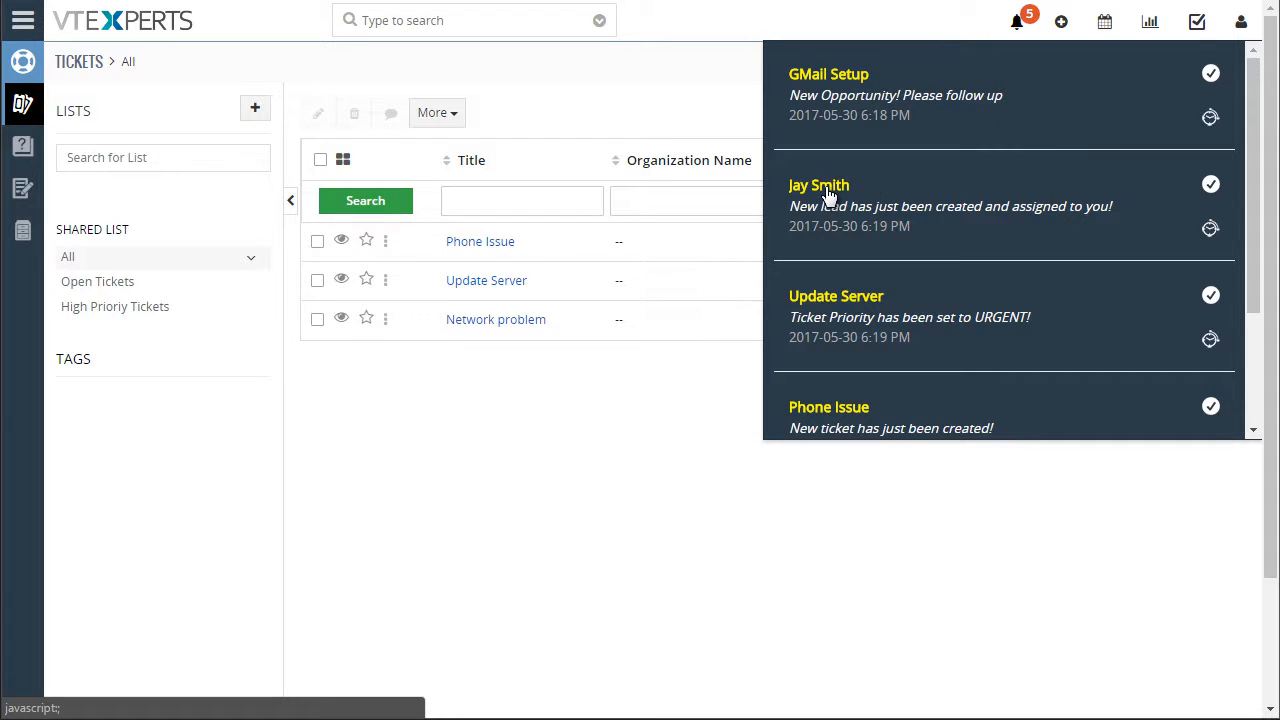
mouse_move(834, 82)
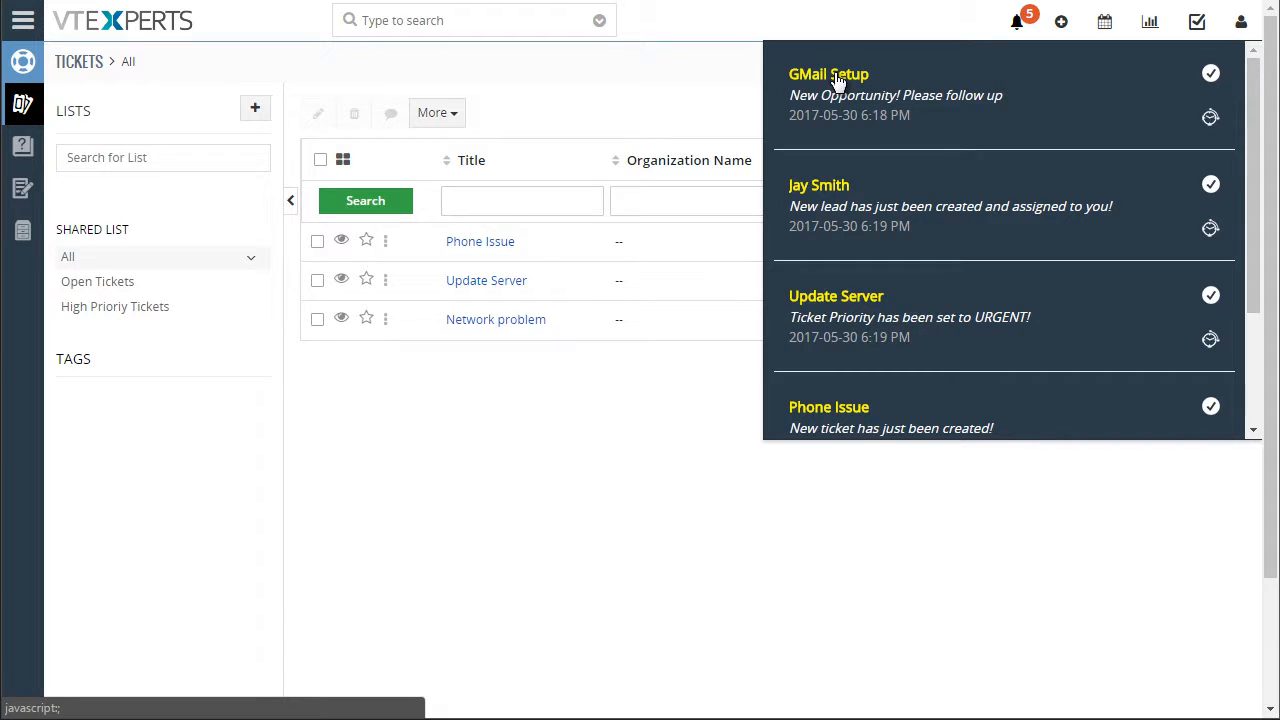
Review the GMail Setup opportunity's single linked notification, then return to the Opportunities list
left_click(828, 74)
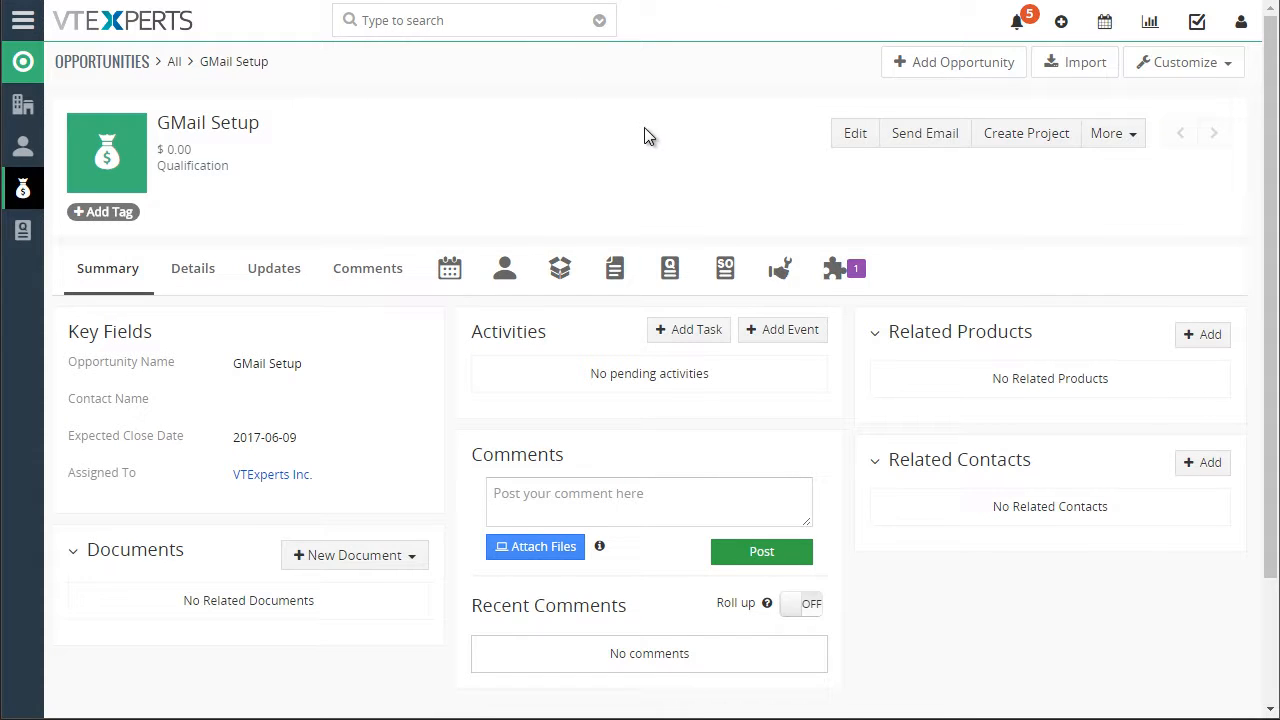
mouse_move(840, 268)
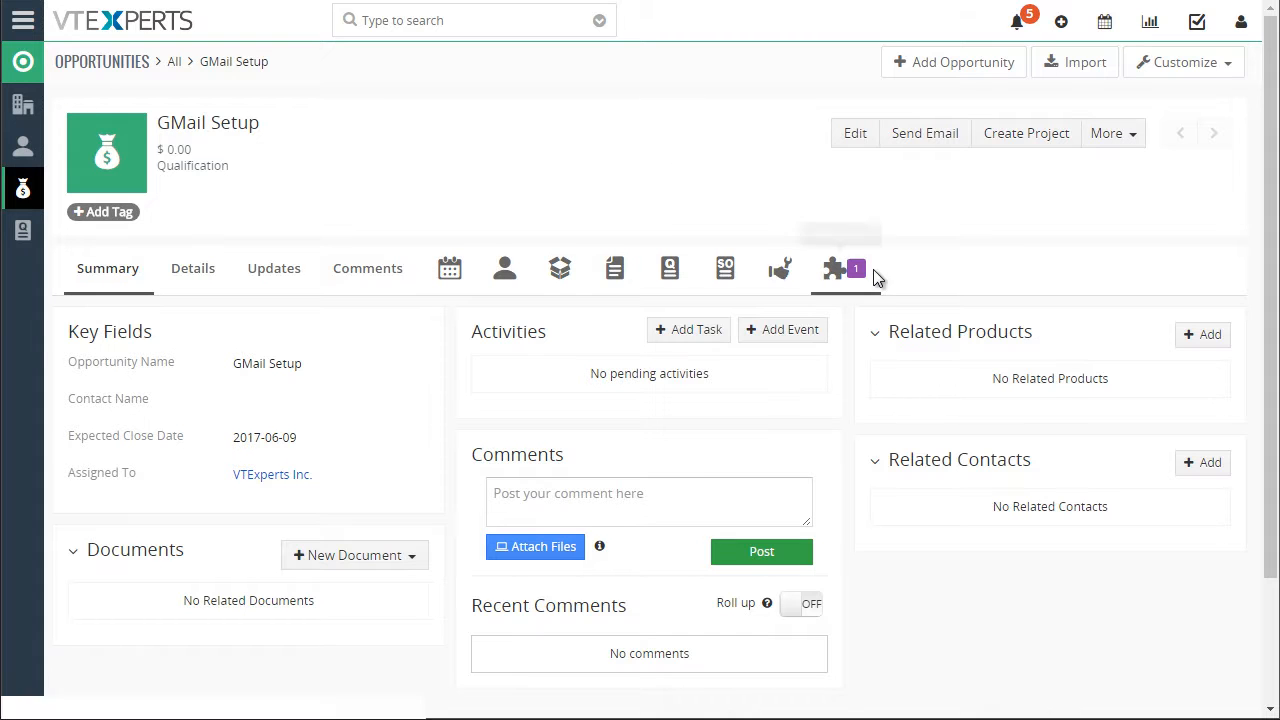
left_click(836, 268)
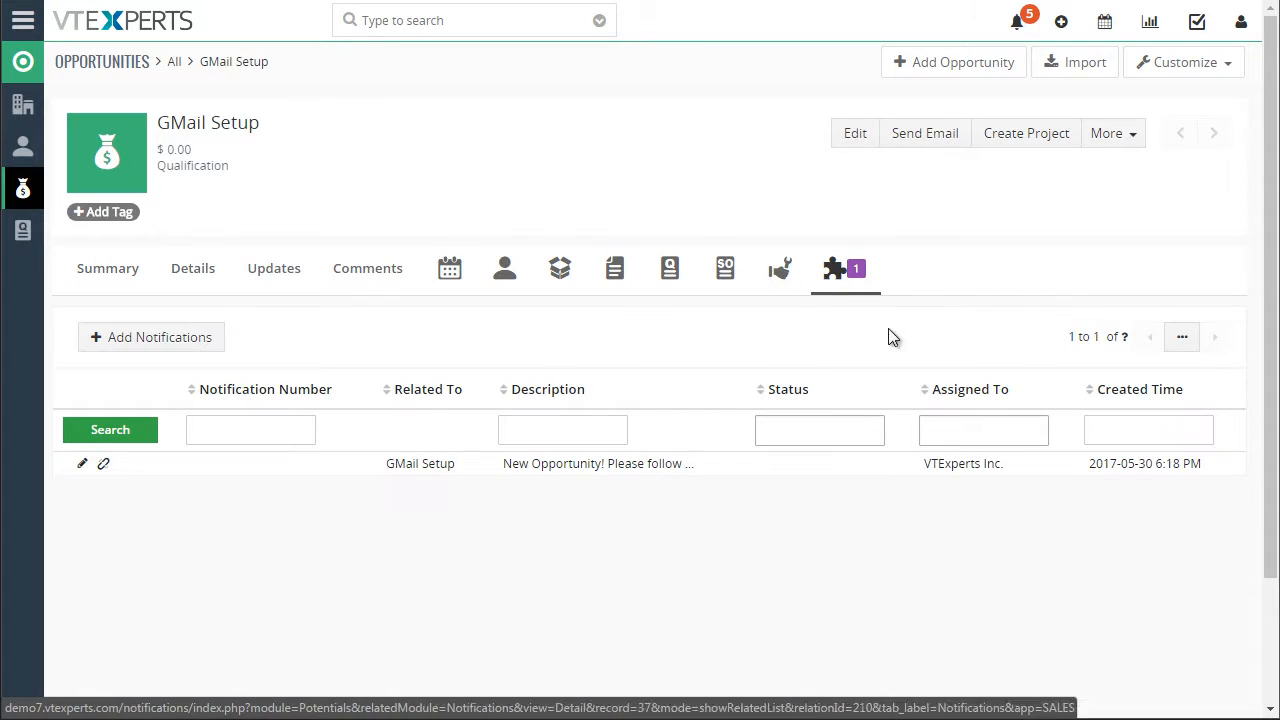
mouse_move(954, 465)
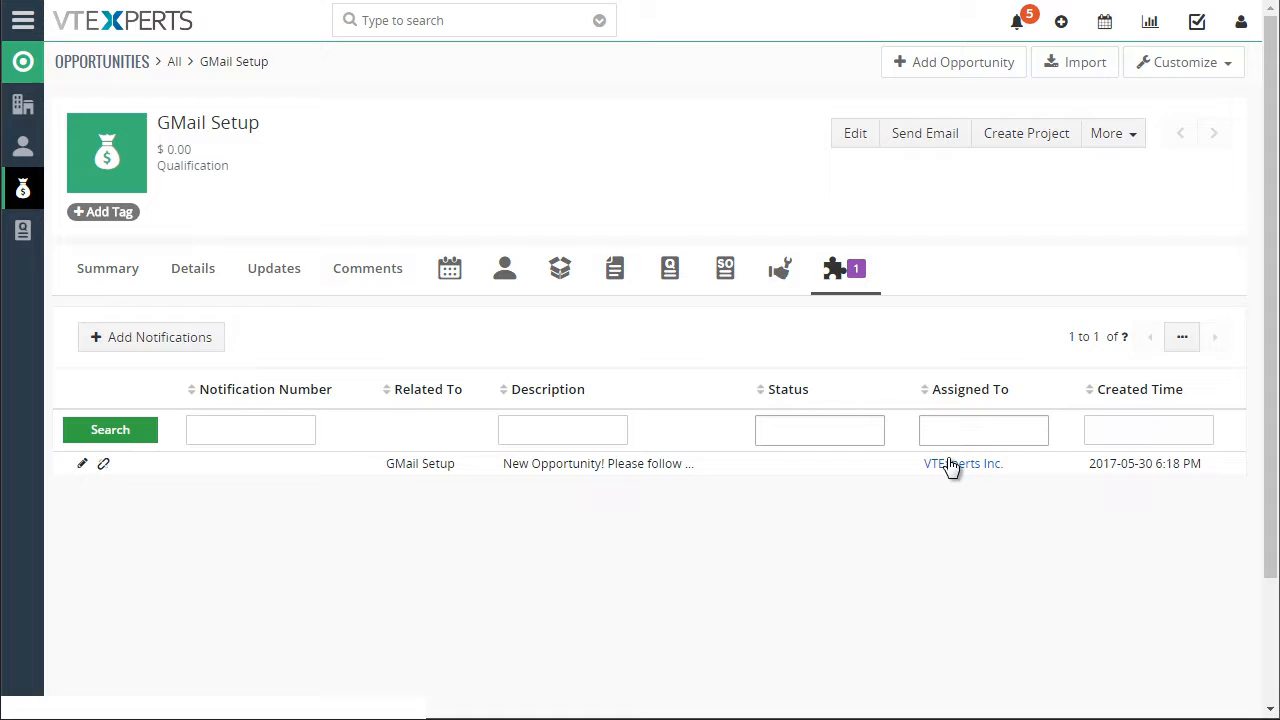
mouse_move(512, 123)
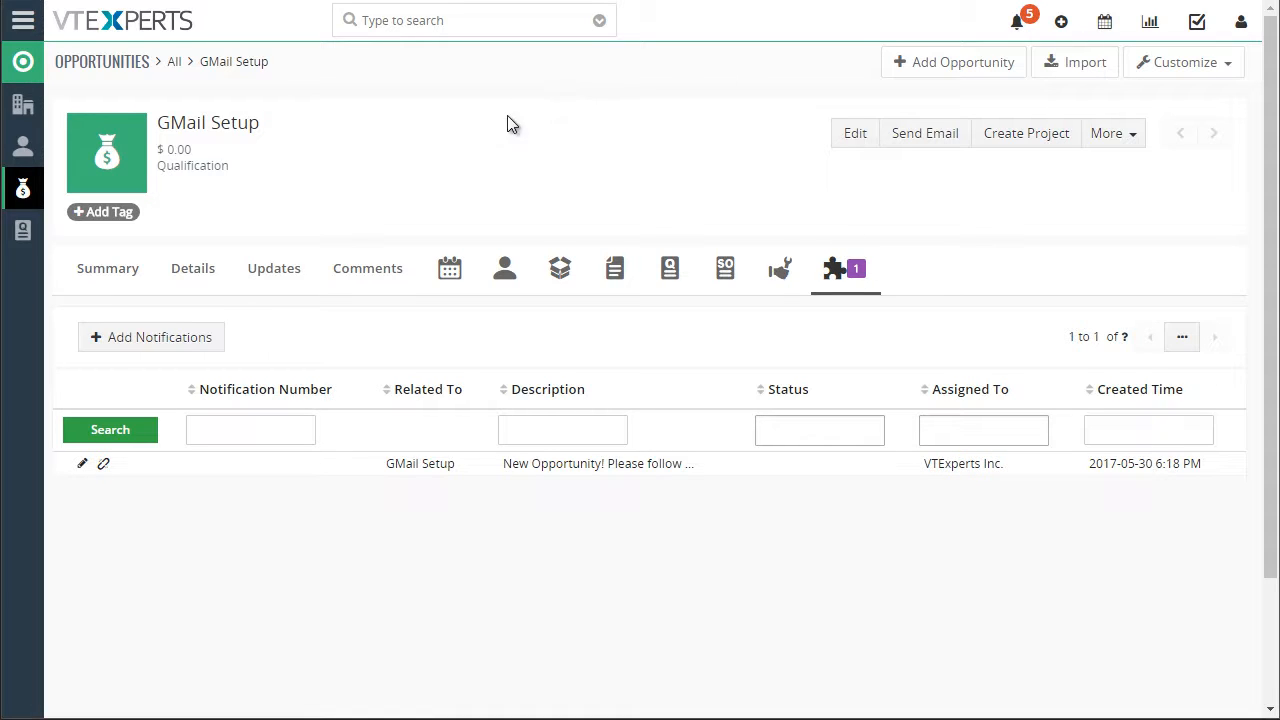
left_click(177, 61)
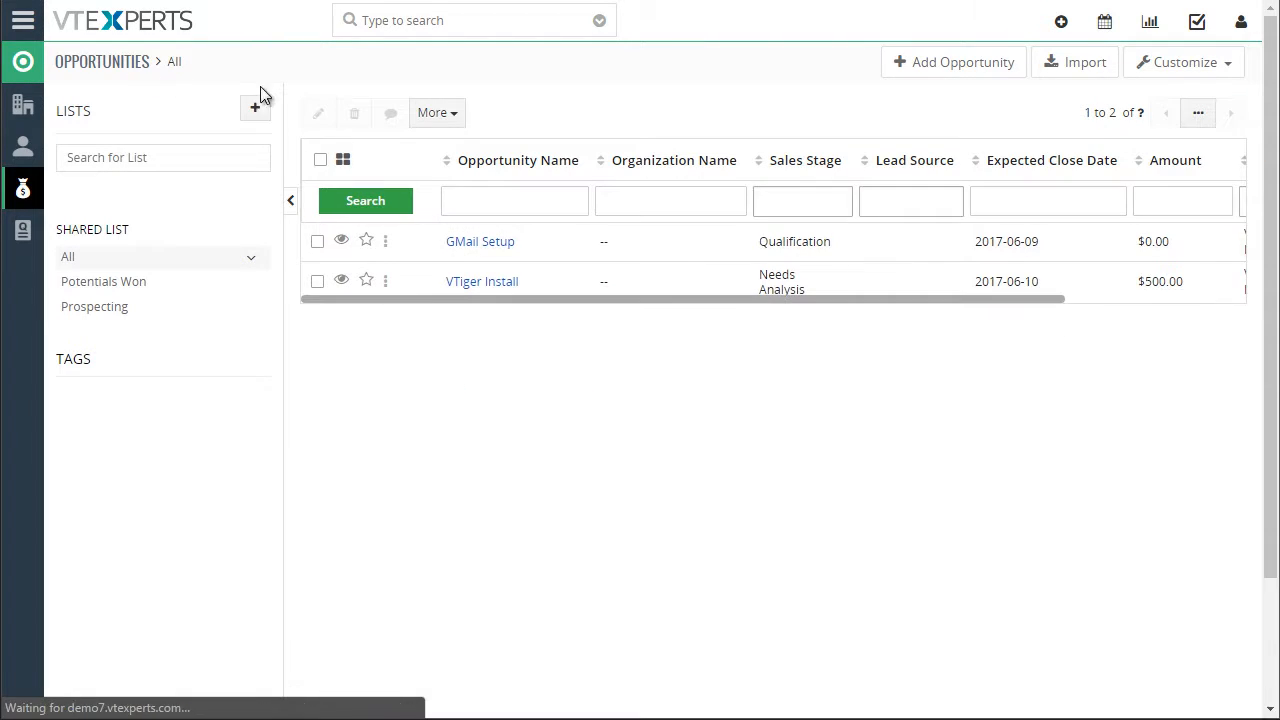
Save new opportunity 'Test Oppt' at Qualification stage, then find its alert among the notifications
left_click(954, 62)
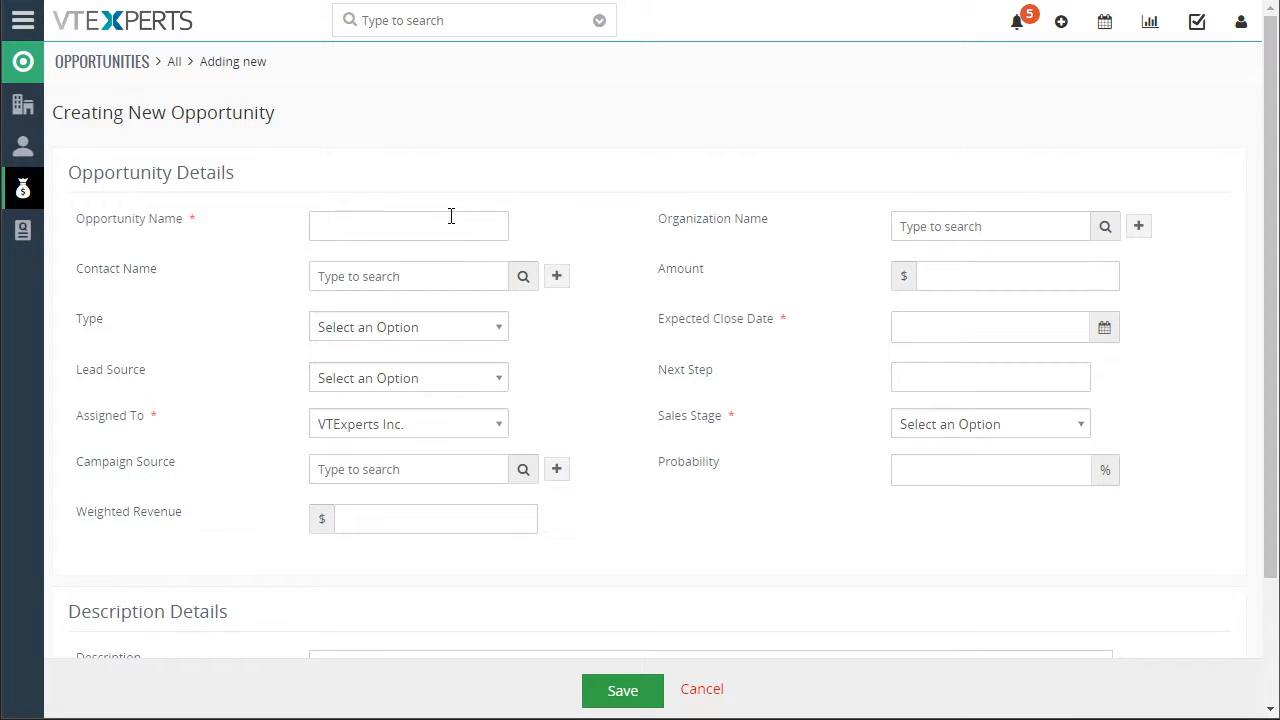
type("Test Oppt")
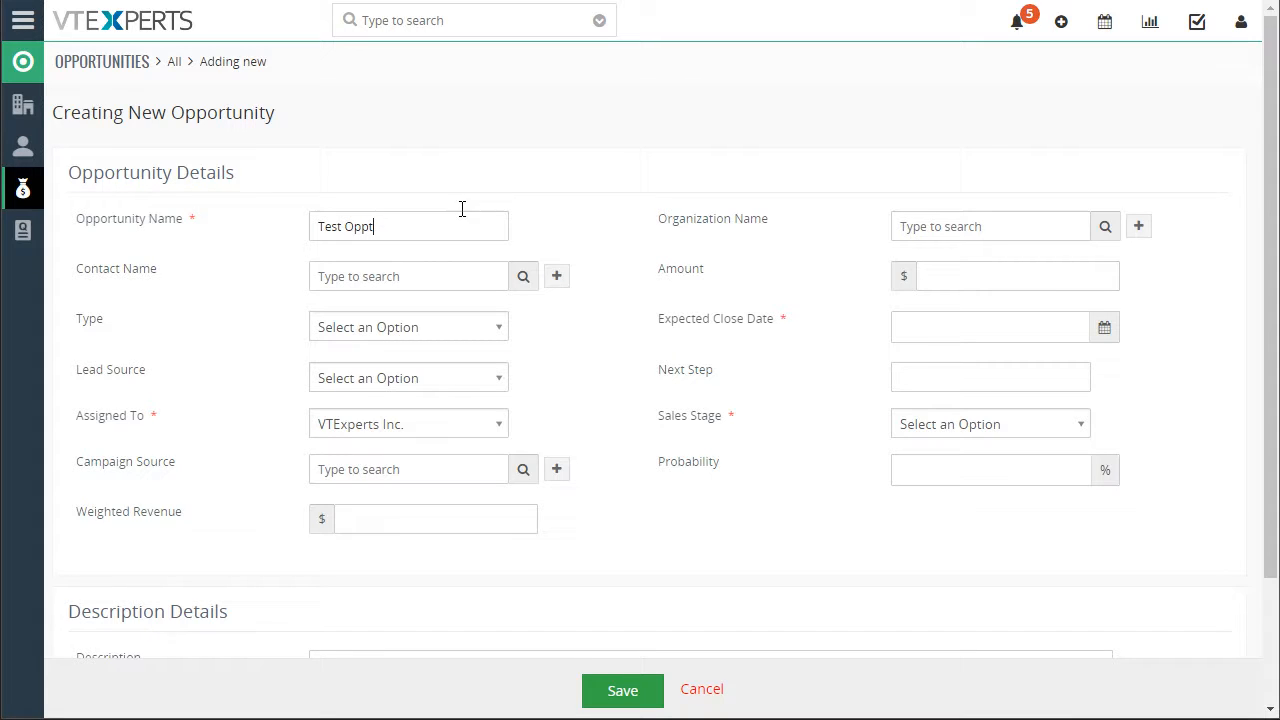
left_click(989, 423)
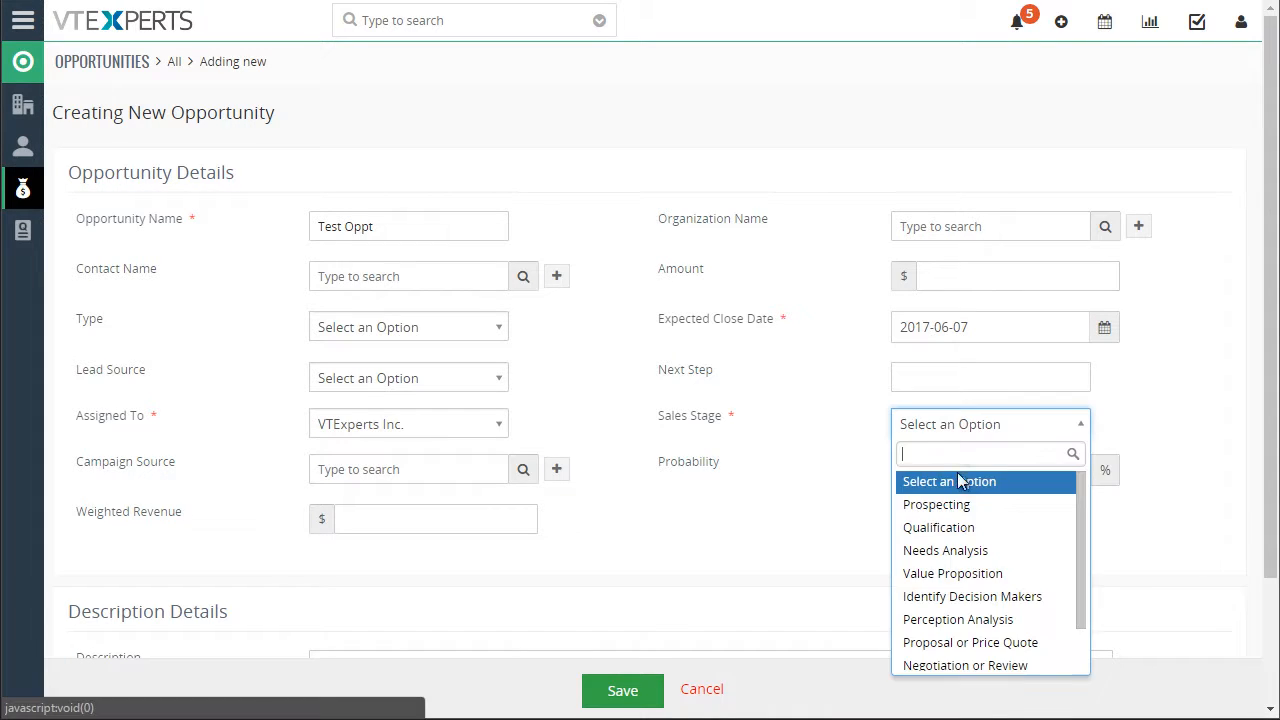
left_click(938, 527)
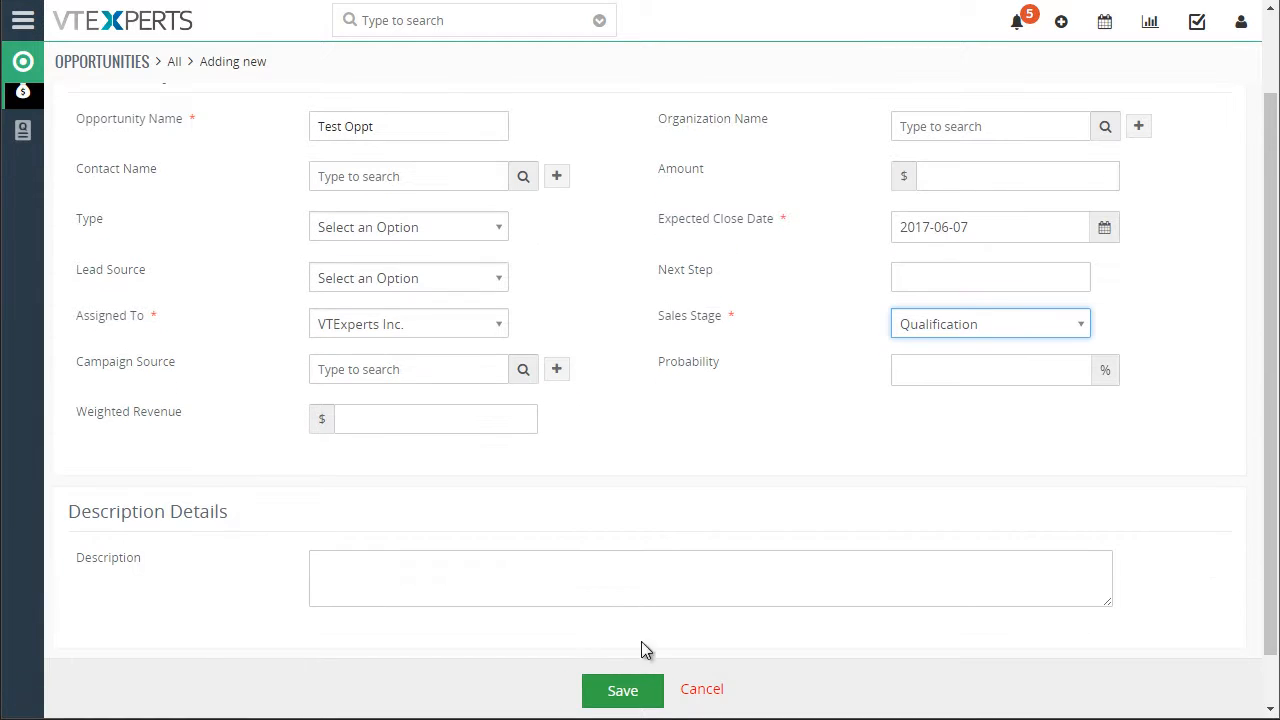
left_click(623, 689)
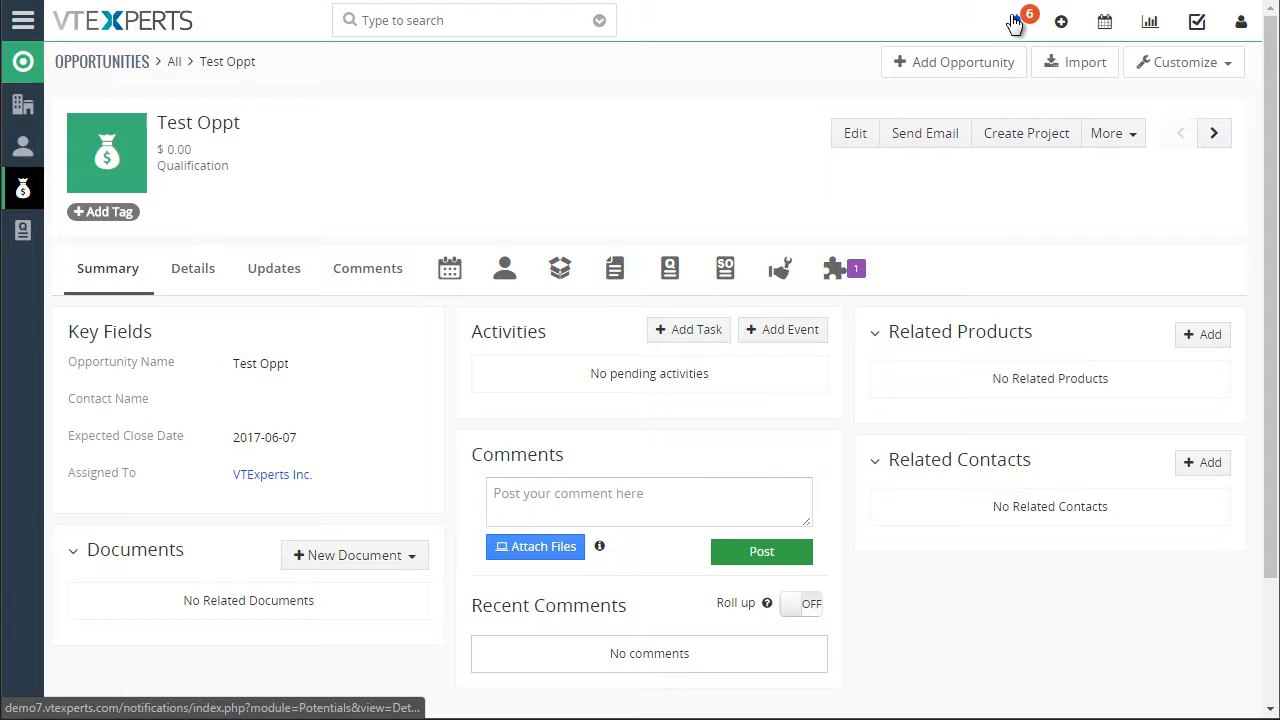
left_click(1019, 20)
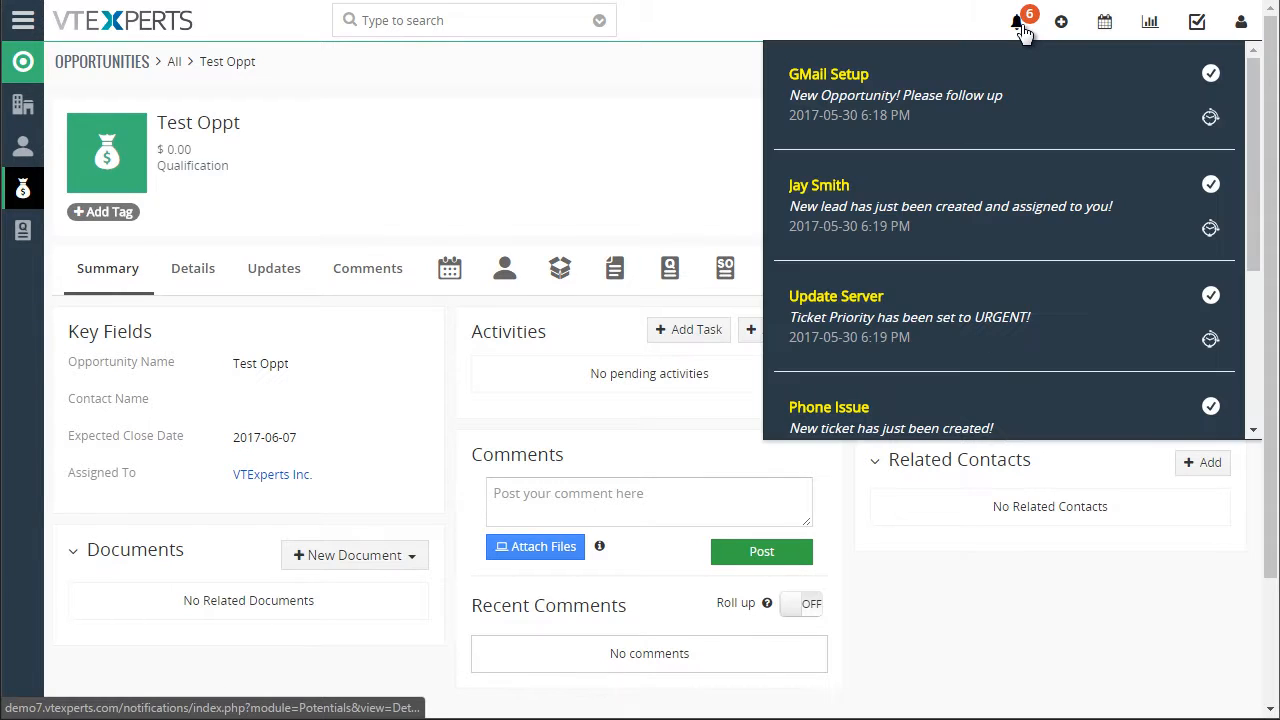
scroll("down", 3)
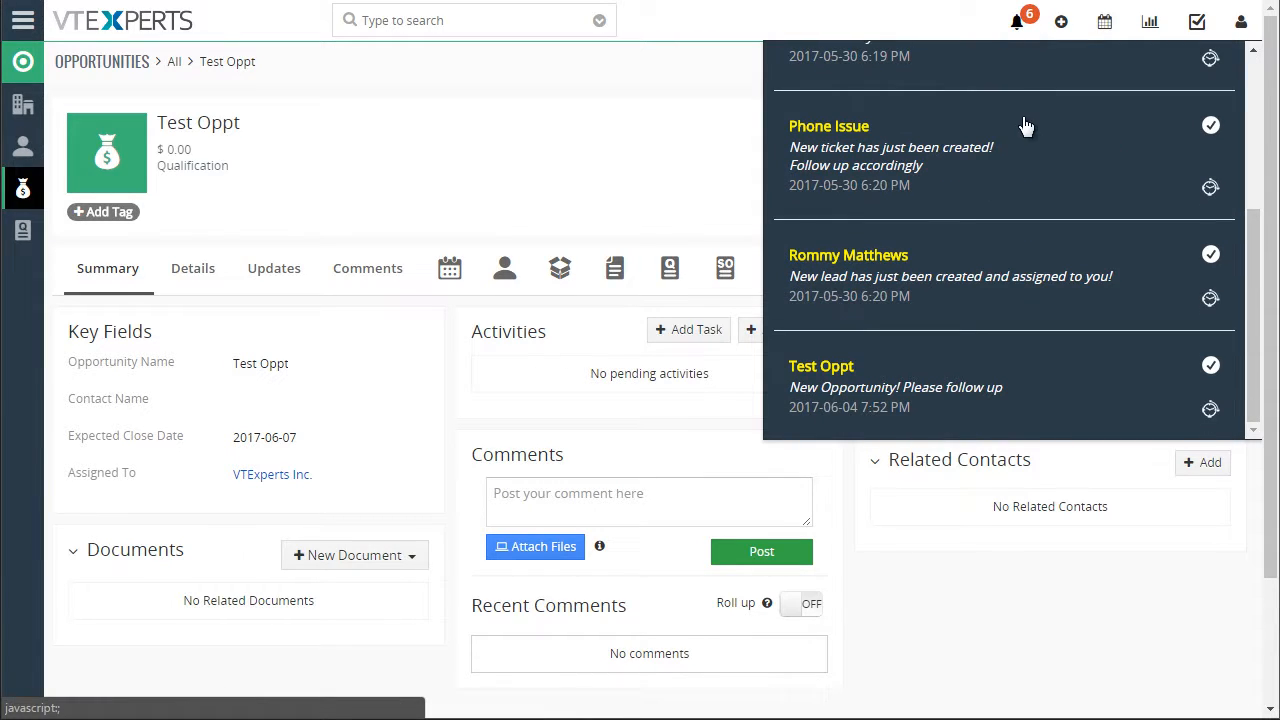
mouse_move(831, 387)
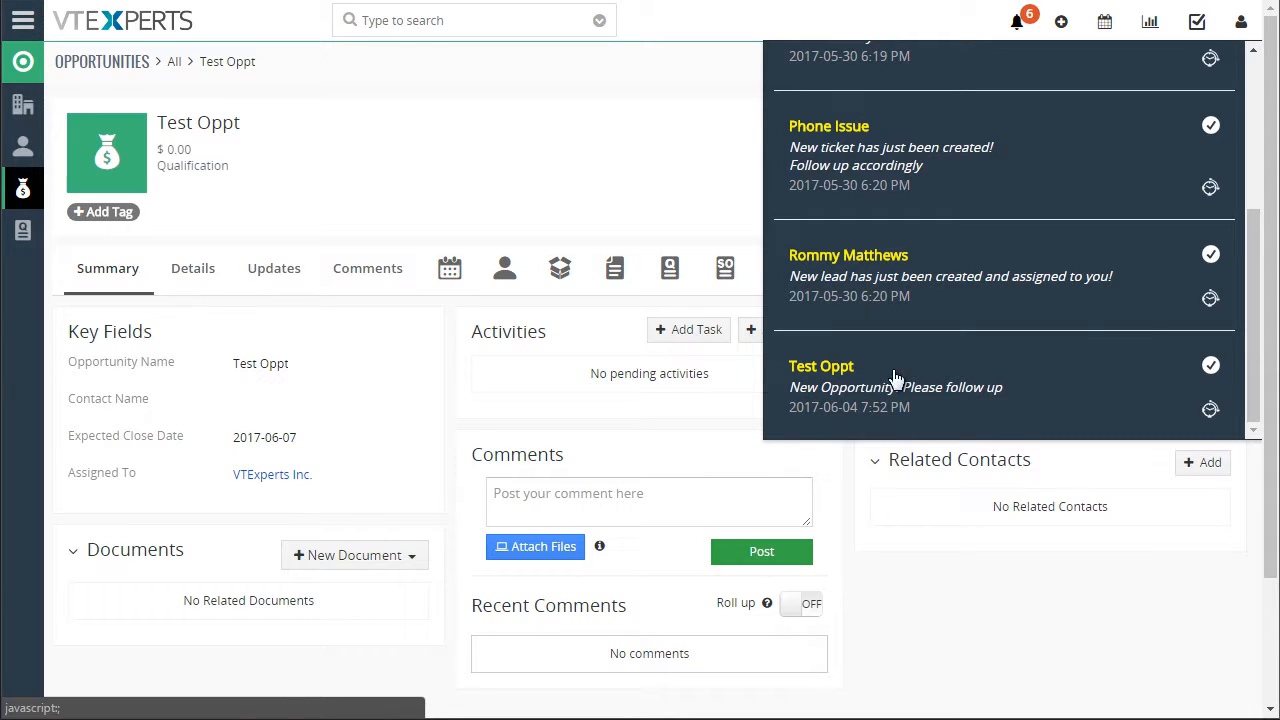
mouse_move(605, 143)
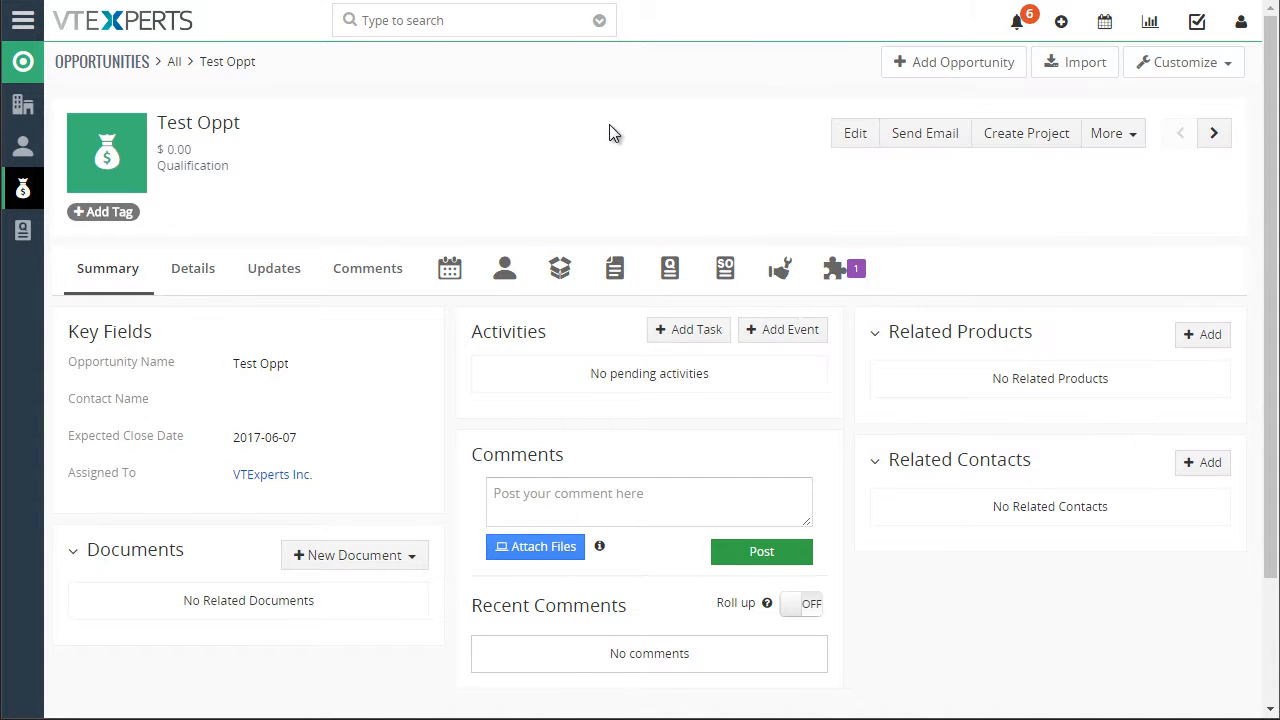
mouse_move(155, 55)
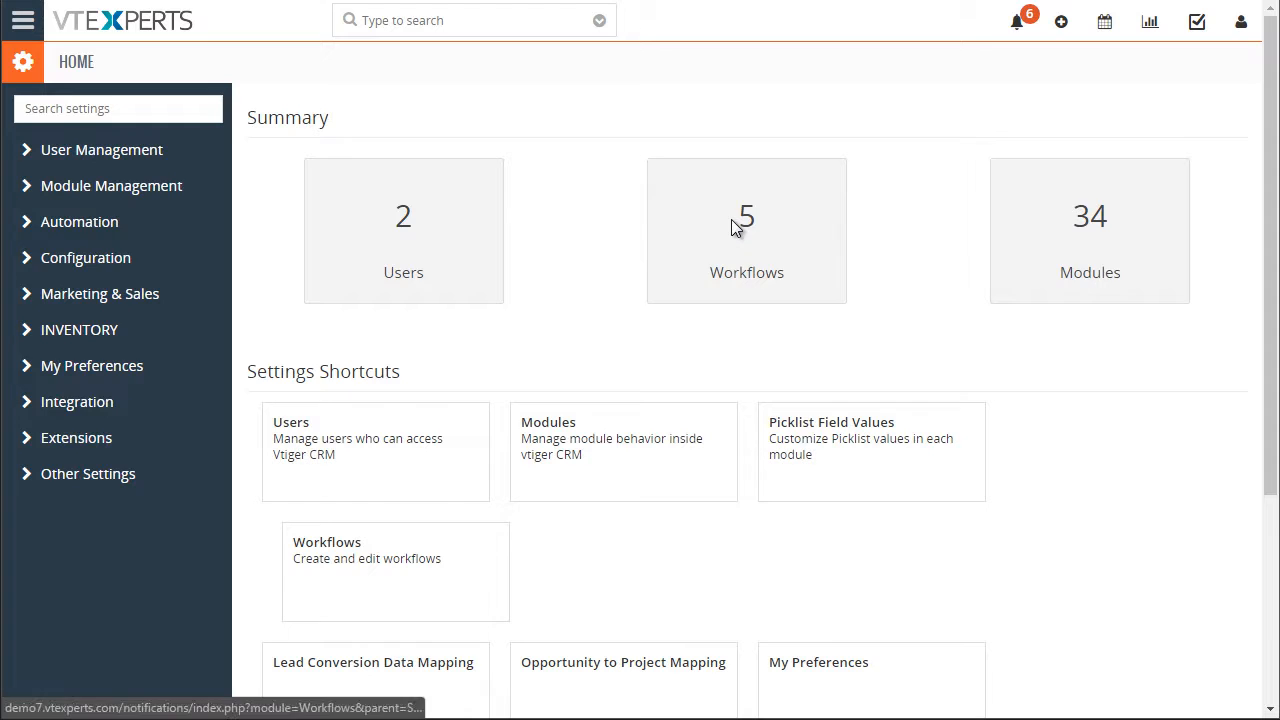
Open the Workflows tile on the settings home page to list all five workflows
left_click(746, 230)
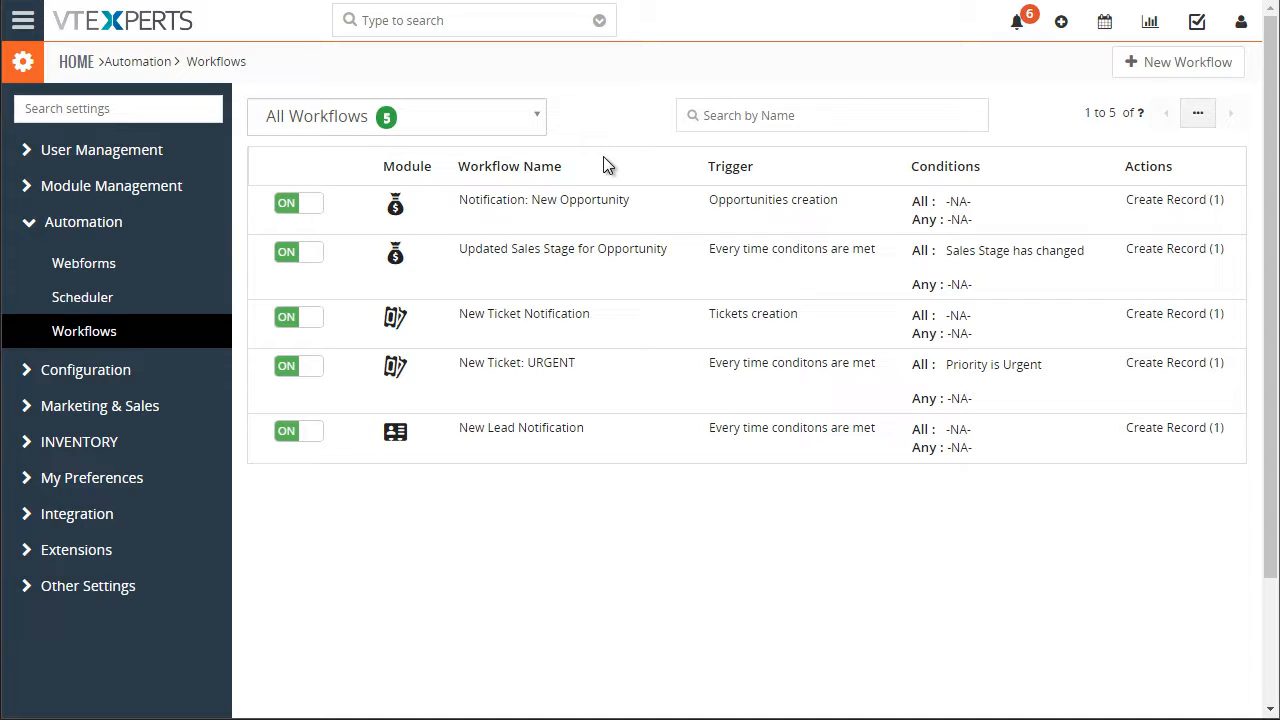
mouse_move(614, 155)
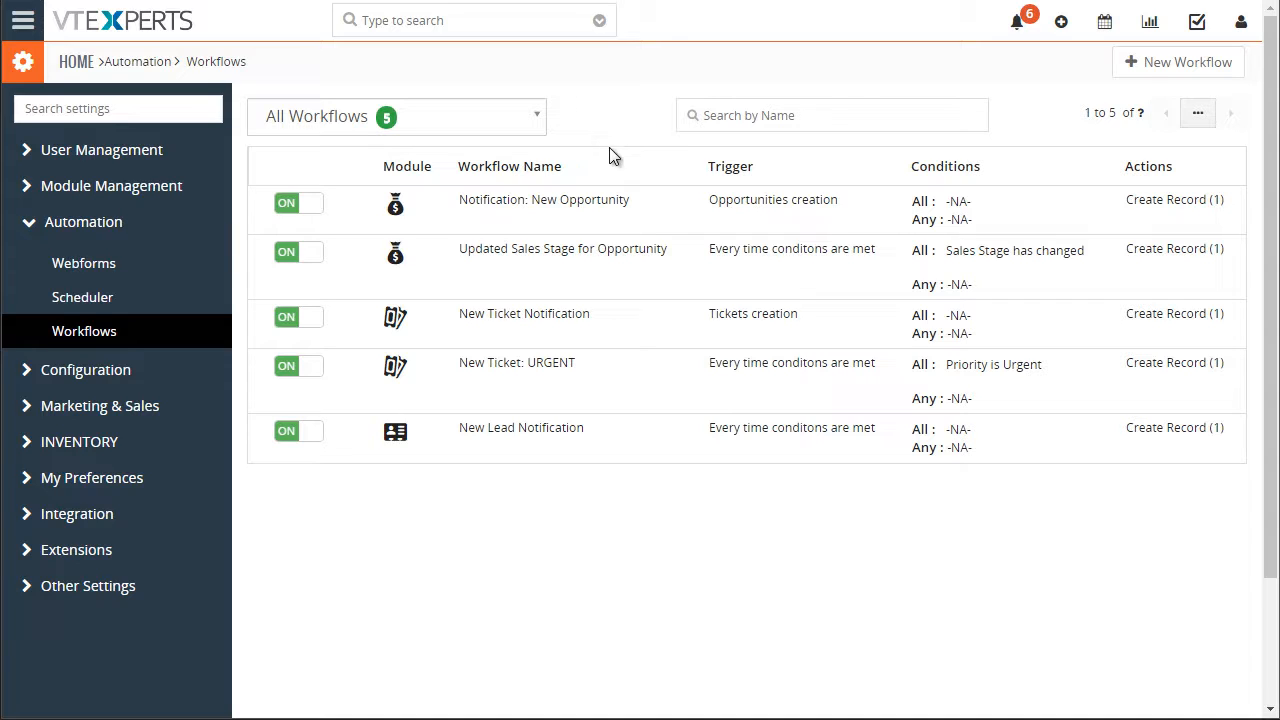
mouse_move(555, 212)
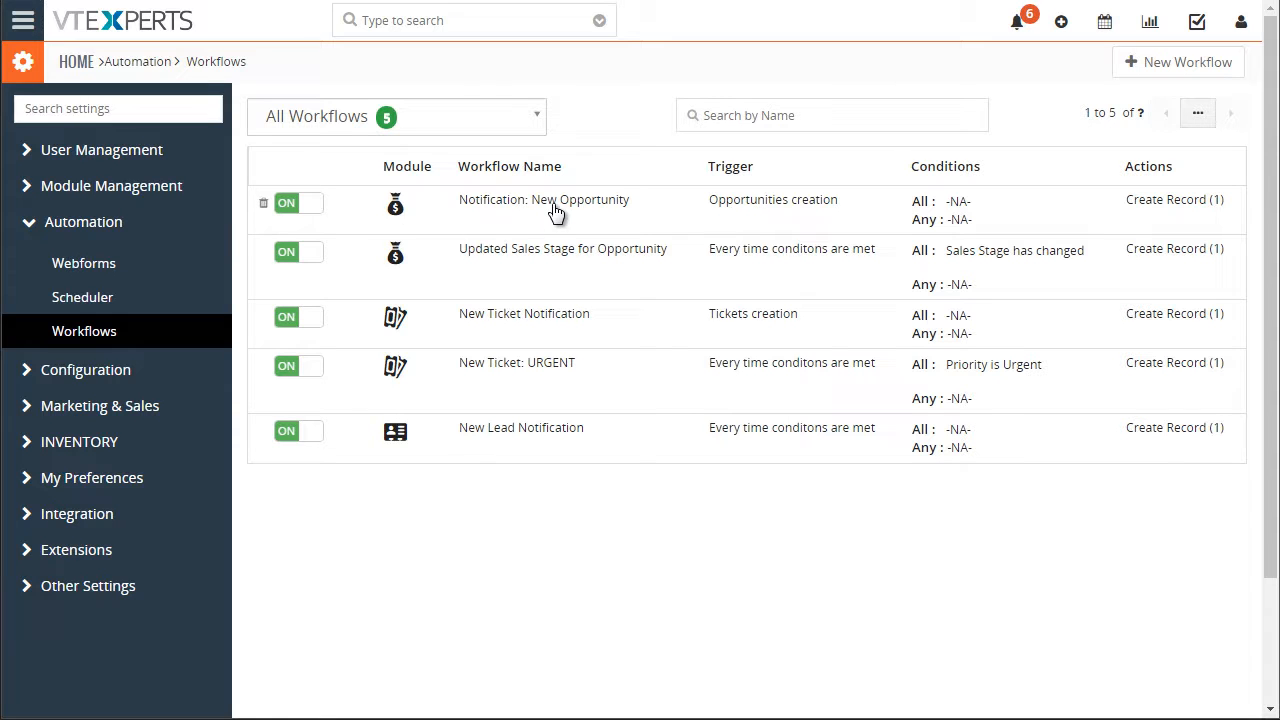
mouse_move(553, 230)
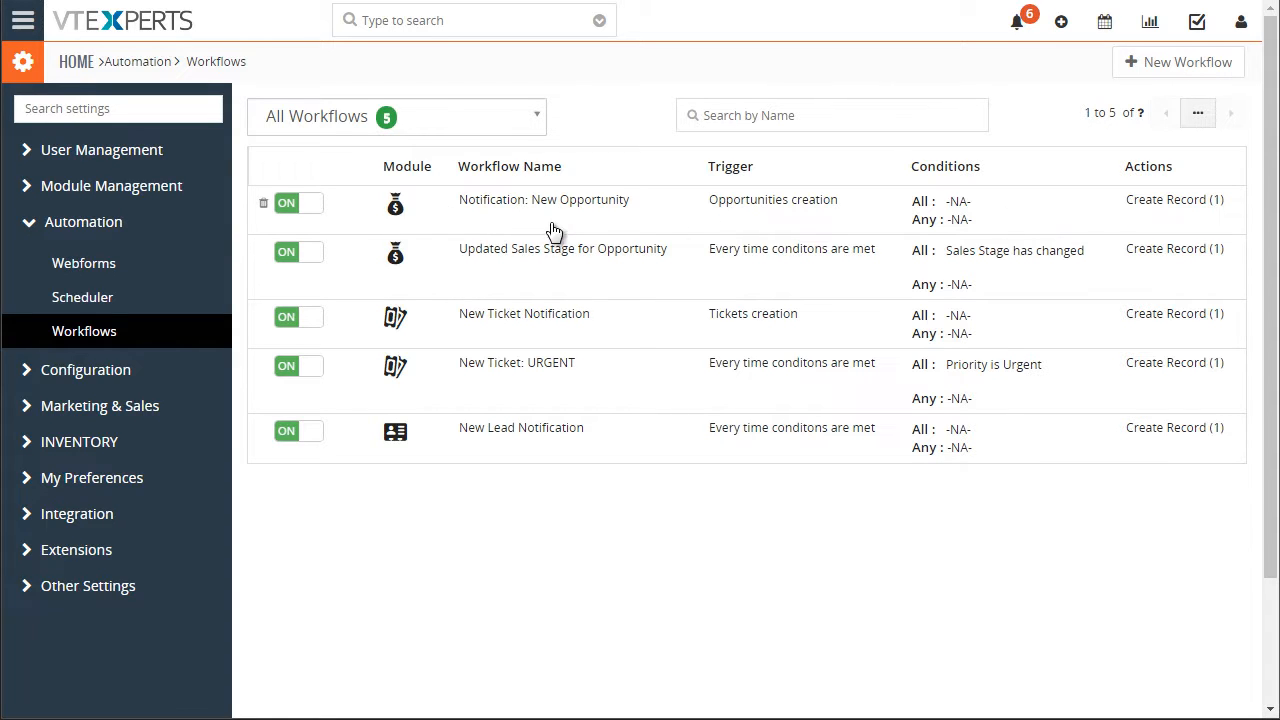
Open Notification: New Opportunity and scroll to its New Opportunity Create Record action
left_click(544, 199)
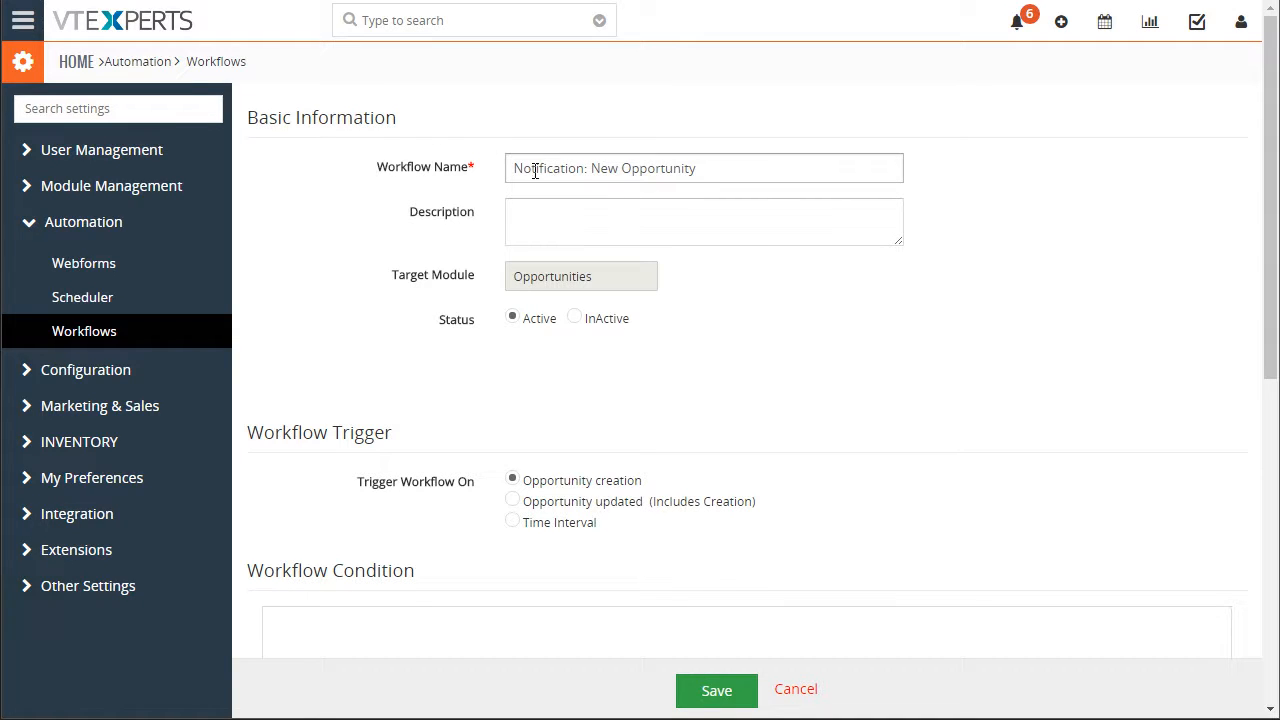
scroll("down", 3)
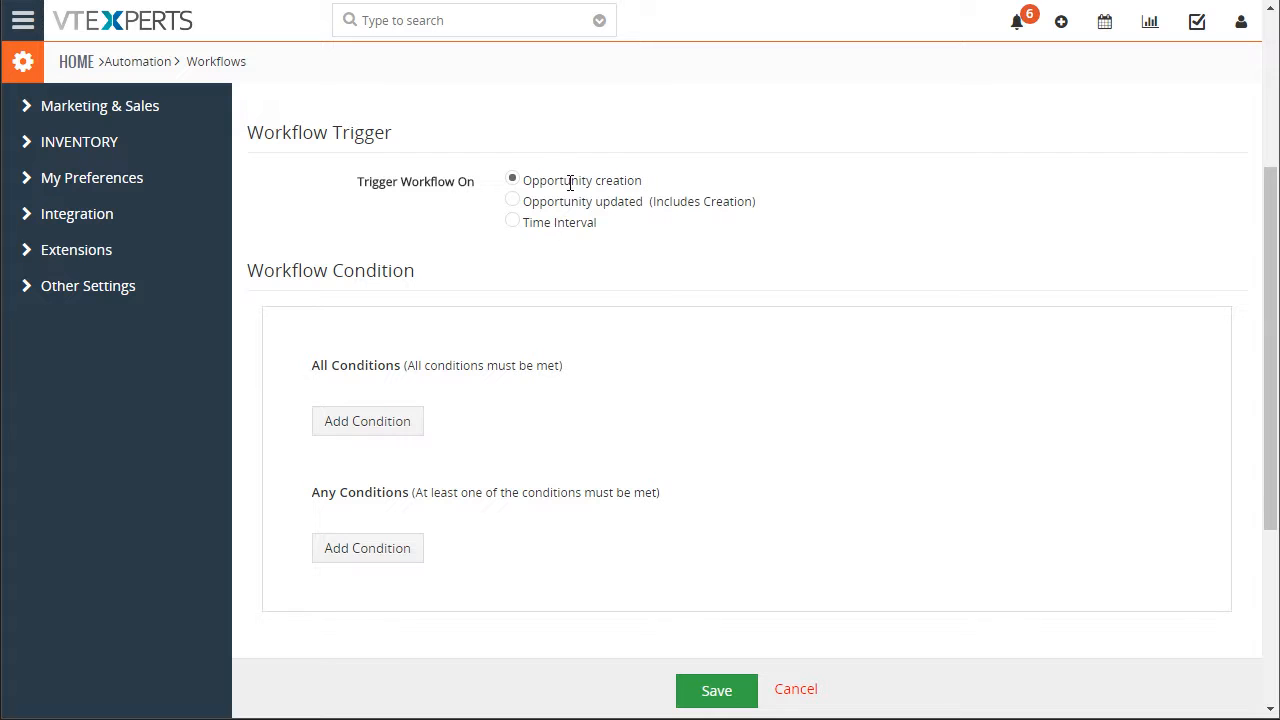
scroll("down", 3)
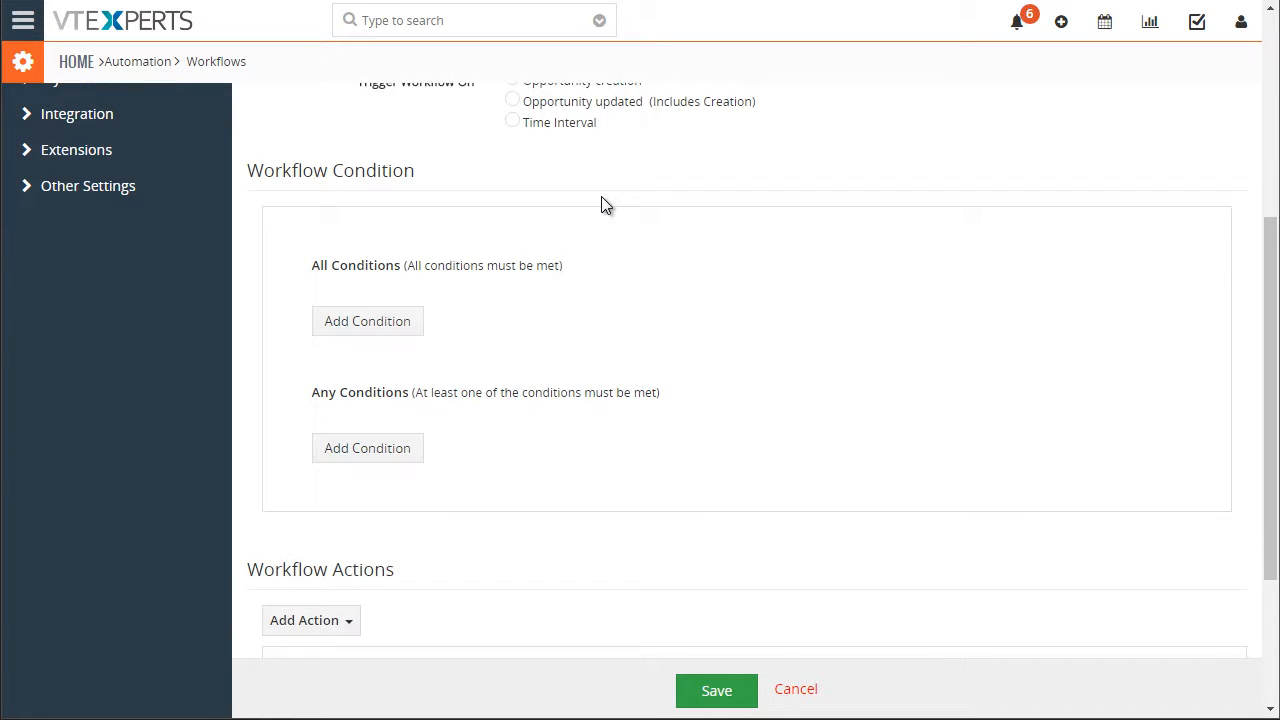
scroll("down", 3)
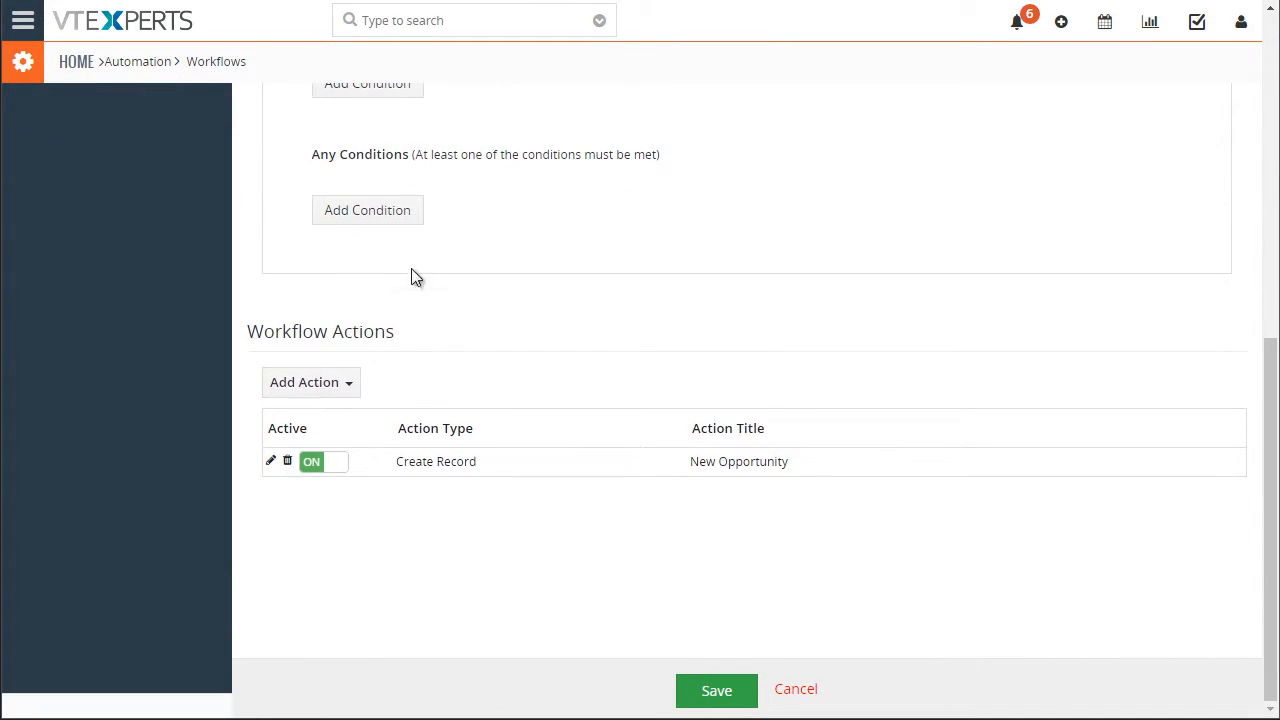
mouse_move(925, 470)
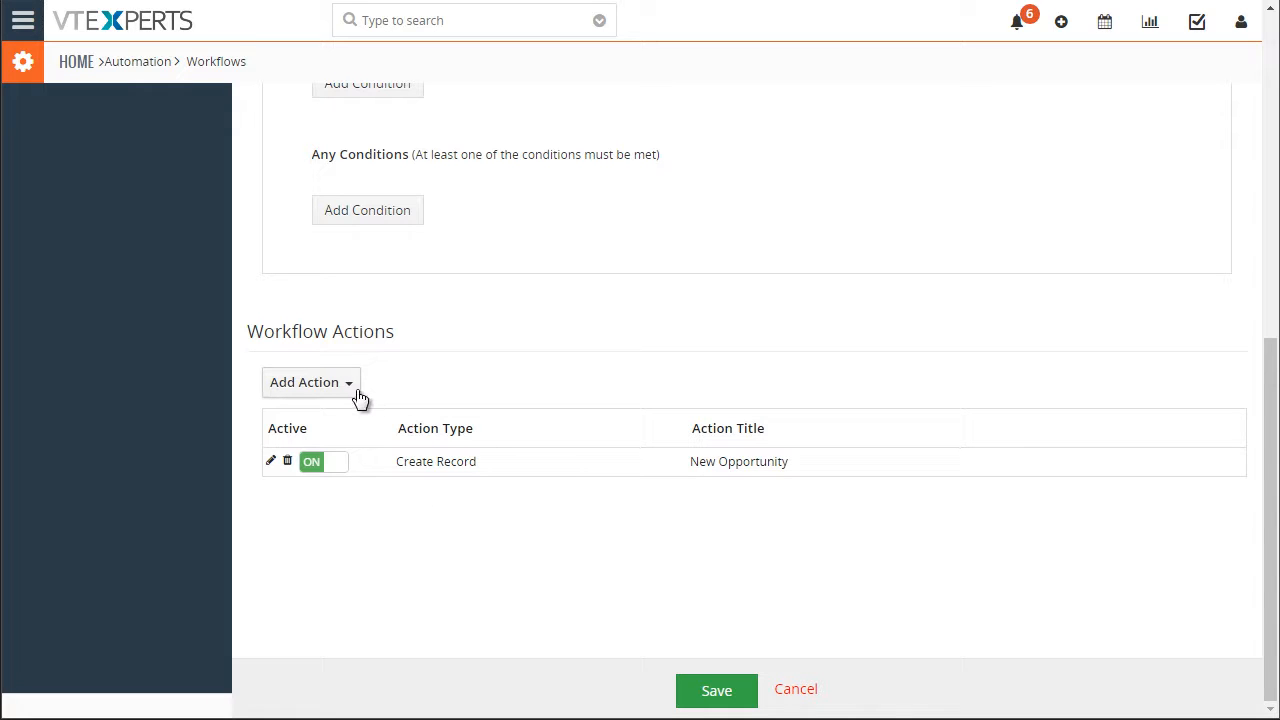
Expand the Add Action dropdown to list action types like Create Record and SMS Task
left_click(310, 382)
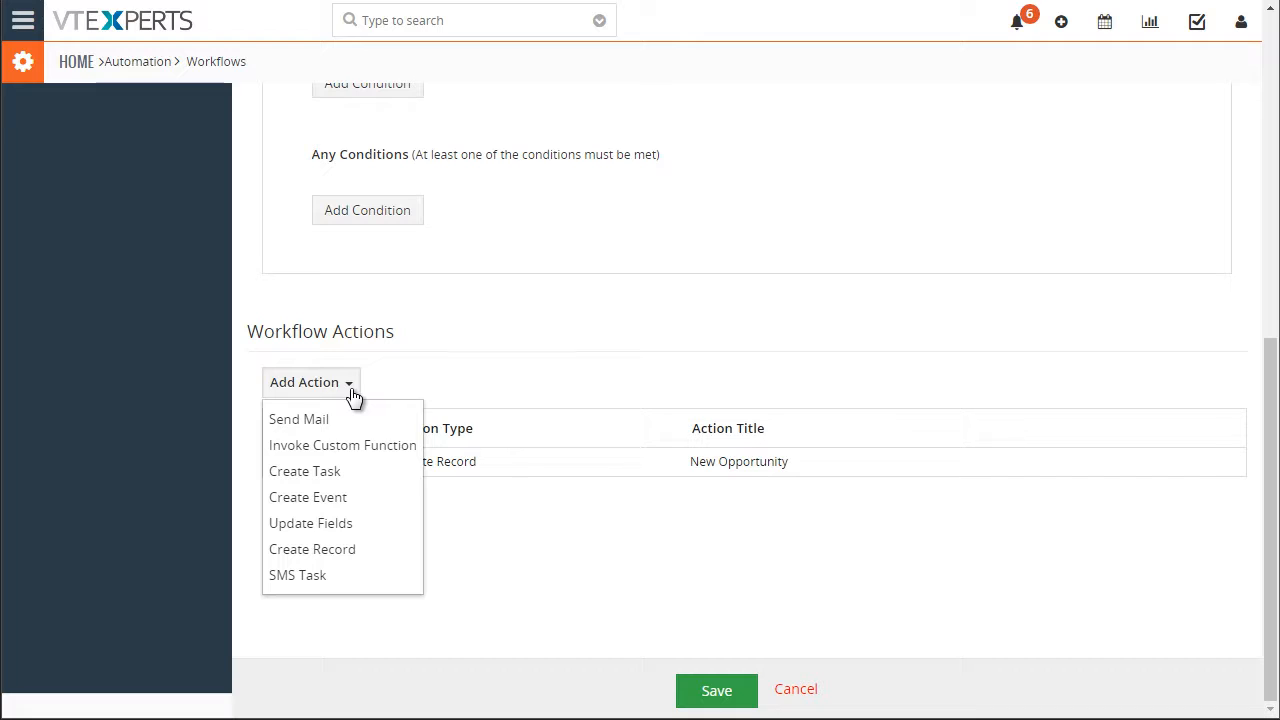
mouse_move(365, 445)
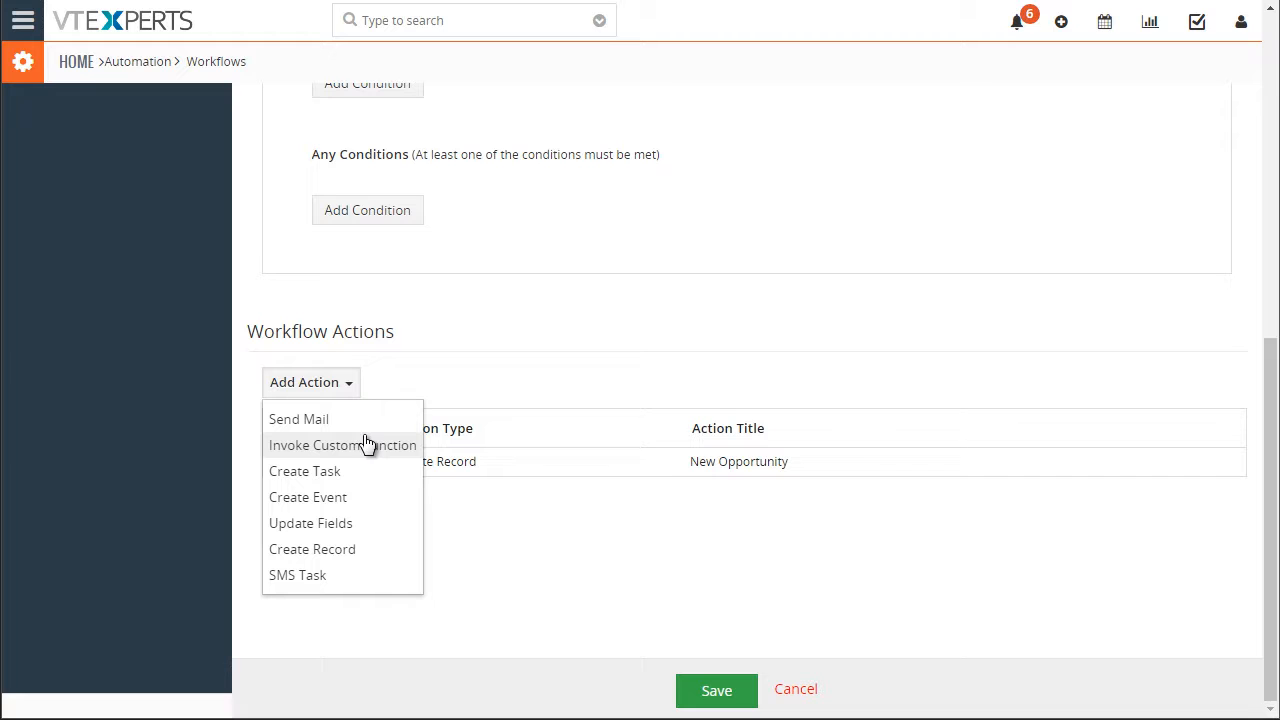
mouse_move(345, 557)
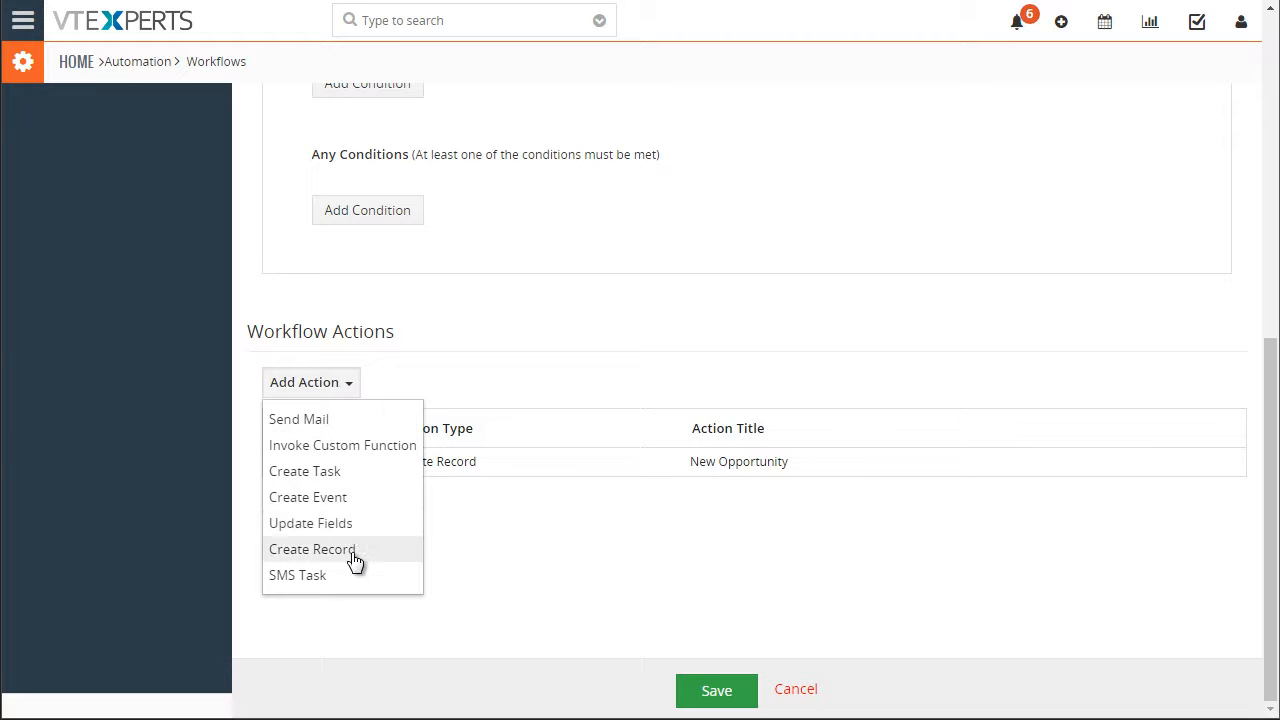
mouse_move(340, 560)
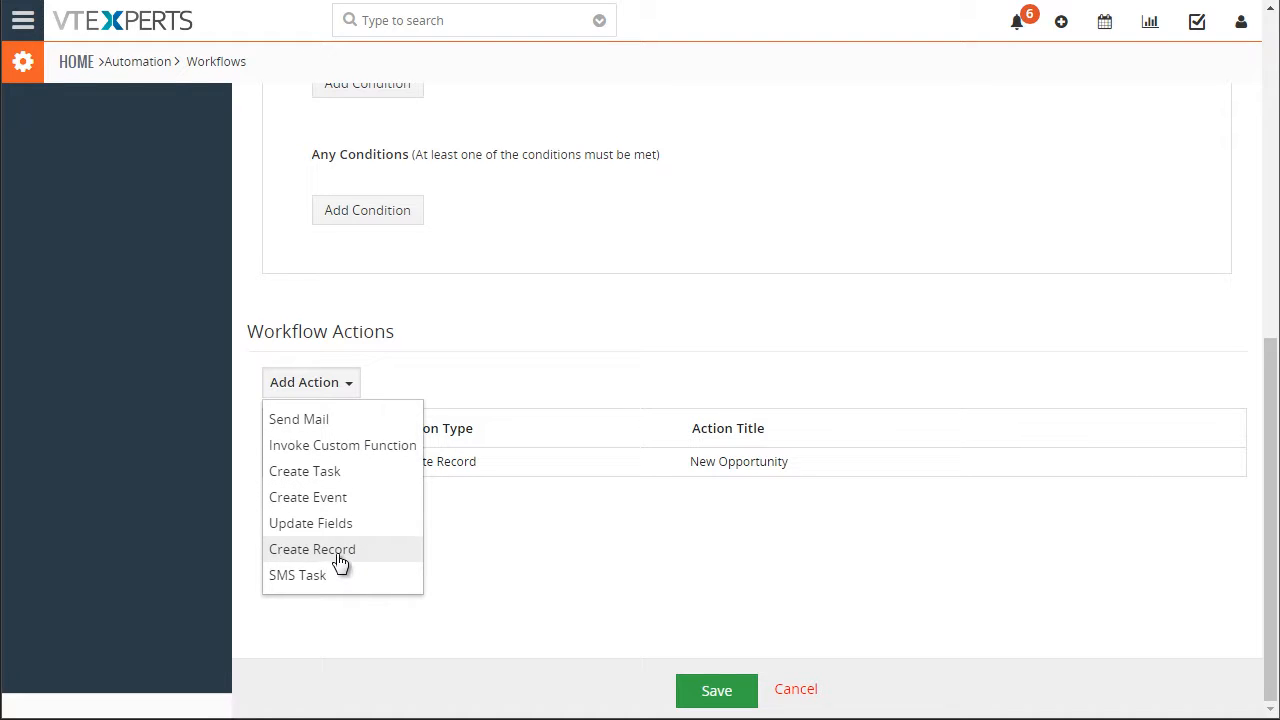
left_click(312, 549)
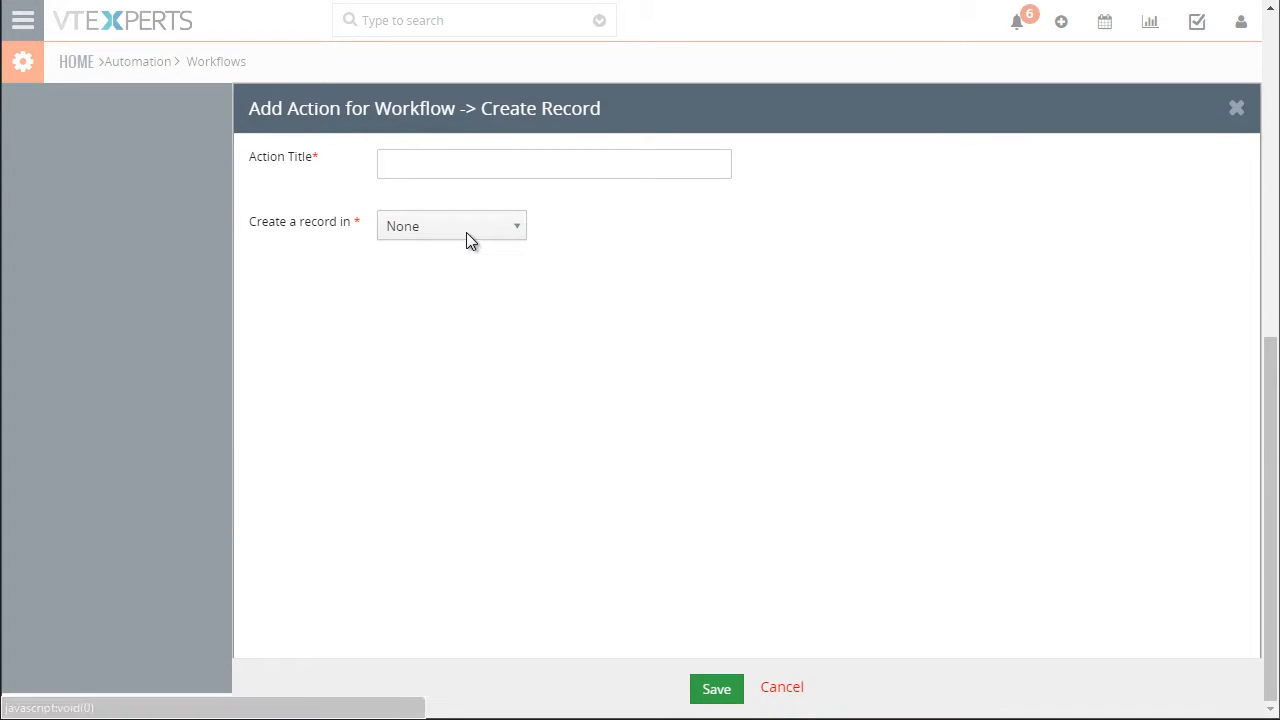
left_click(450, 225)
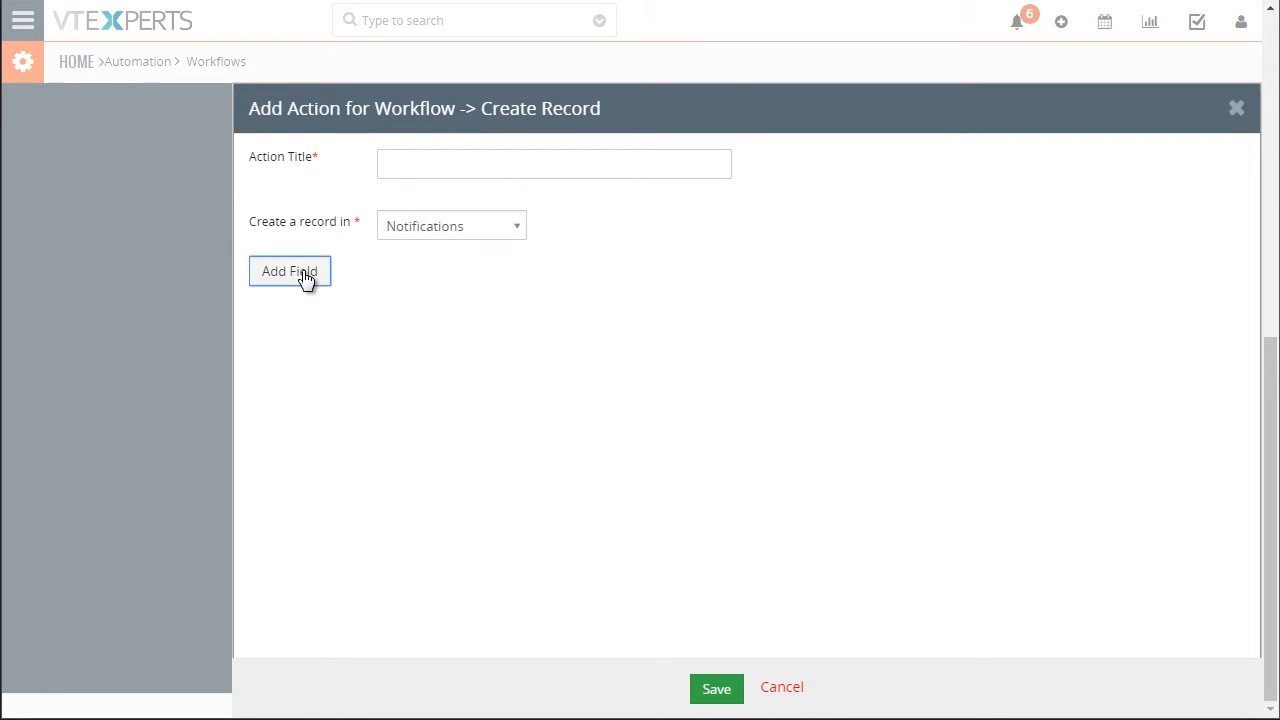
left_click(289, 271)
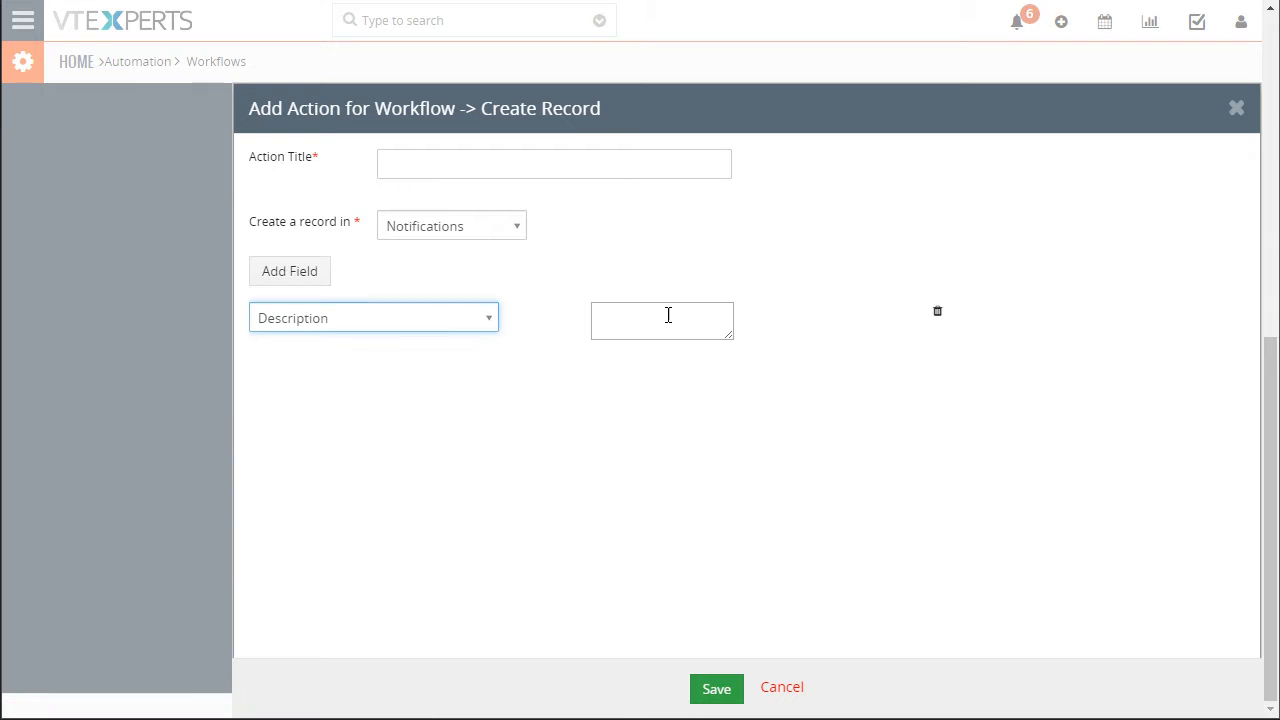
left_click(662, 320)
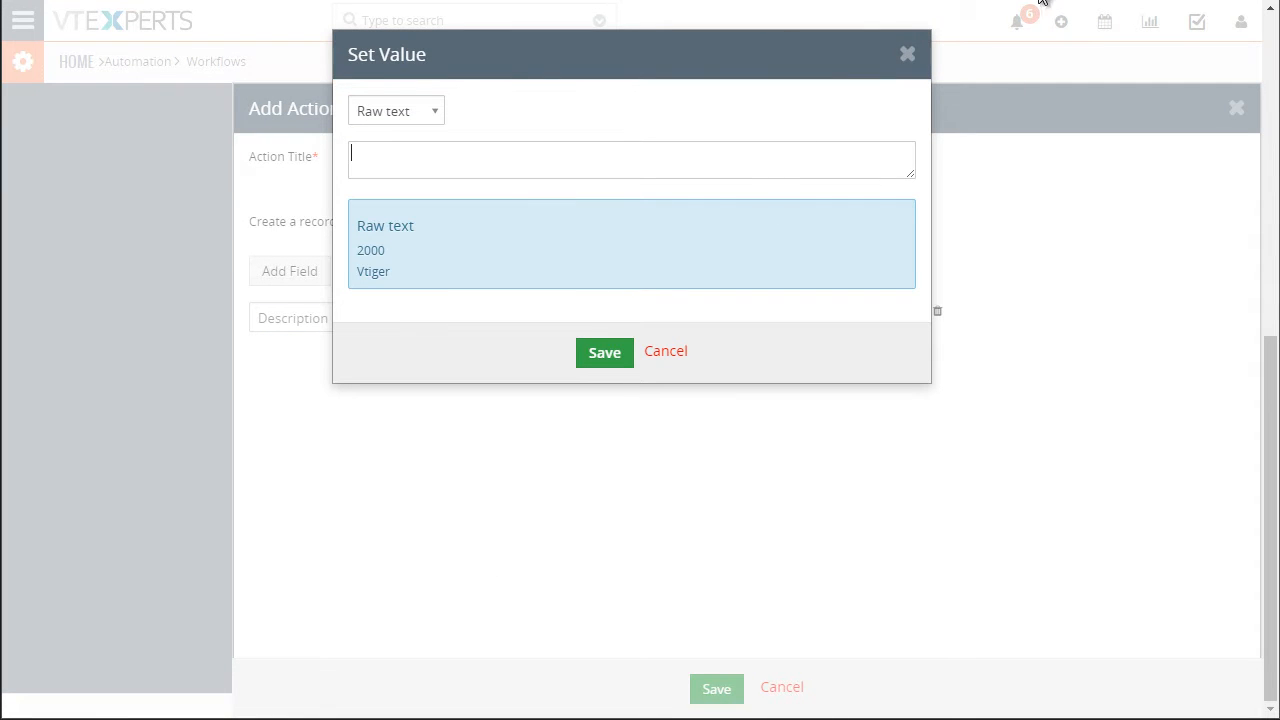
mouse_move(666, 356)
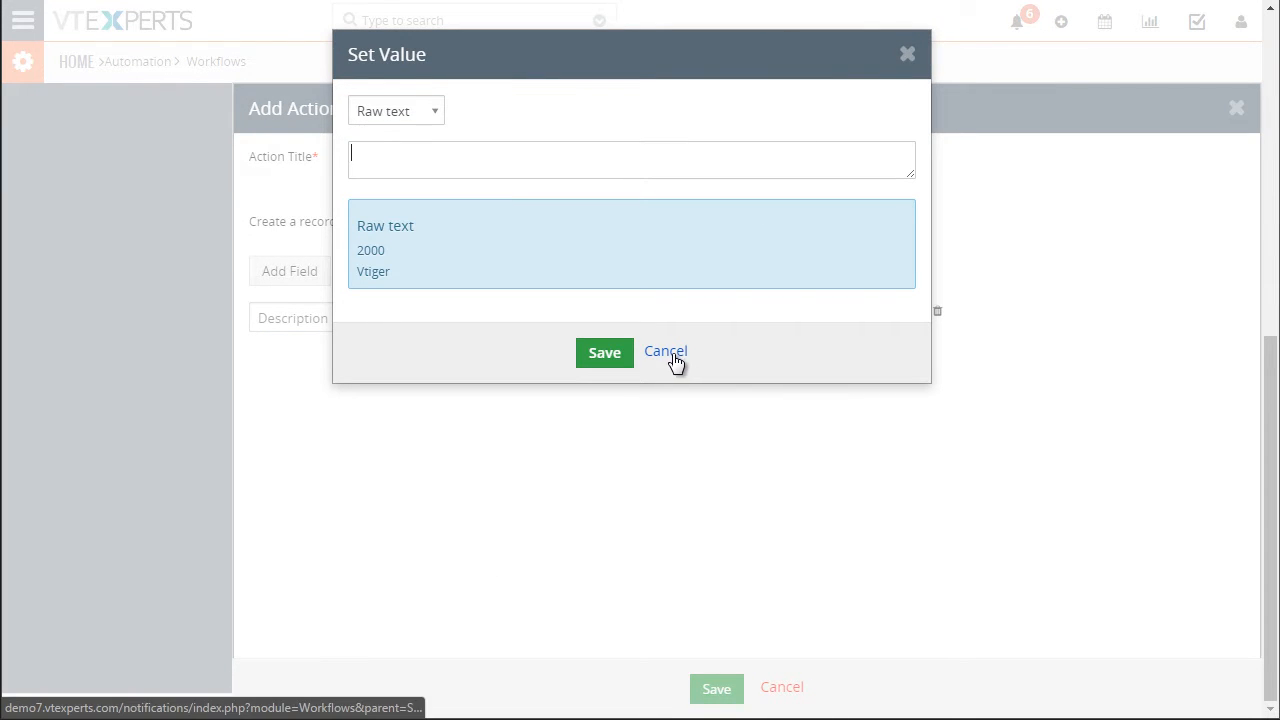
left_click(665, 351)
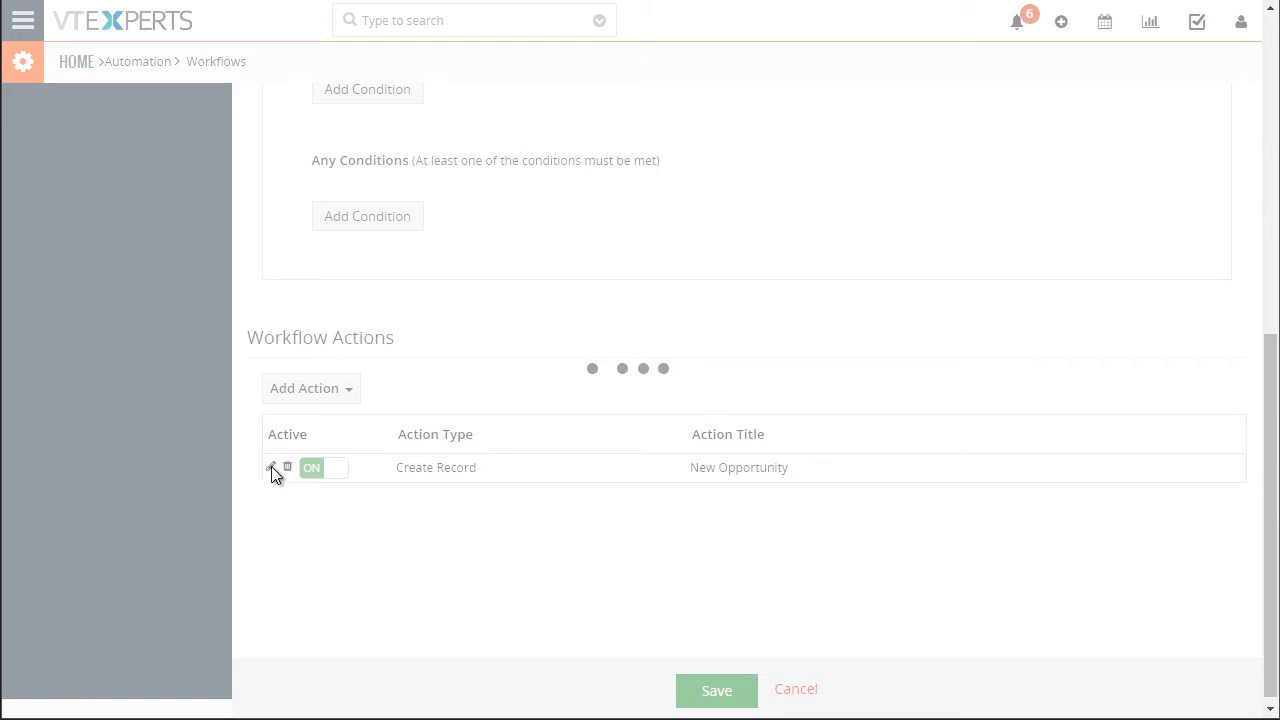
left_click(272, 467)
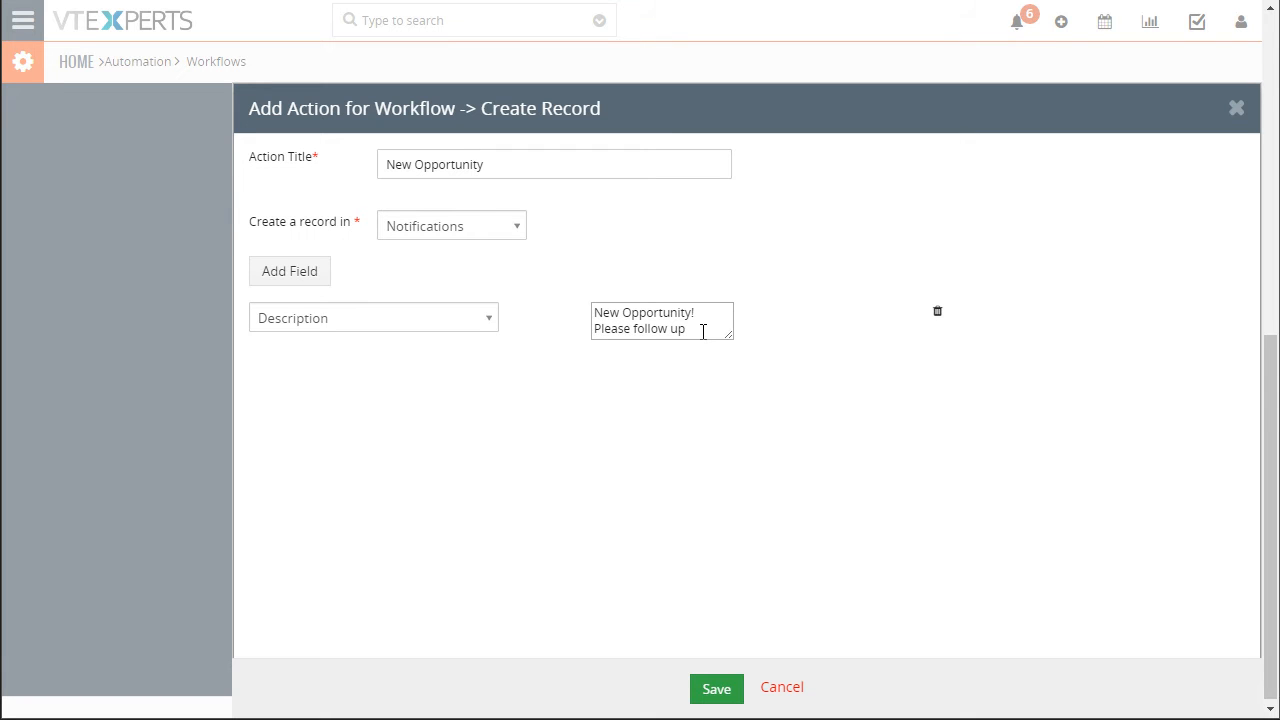
mouse_move(715, 675)
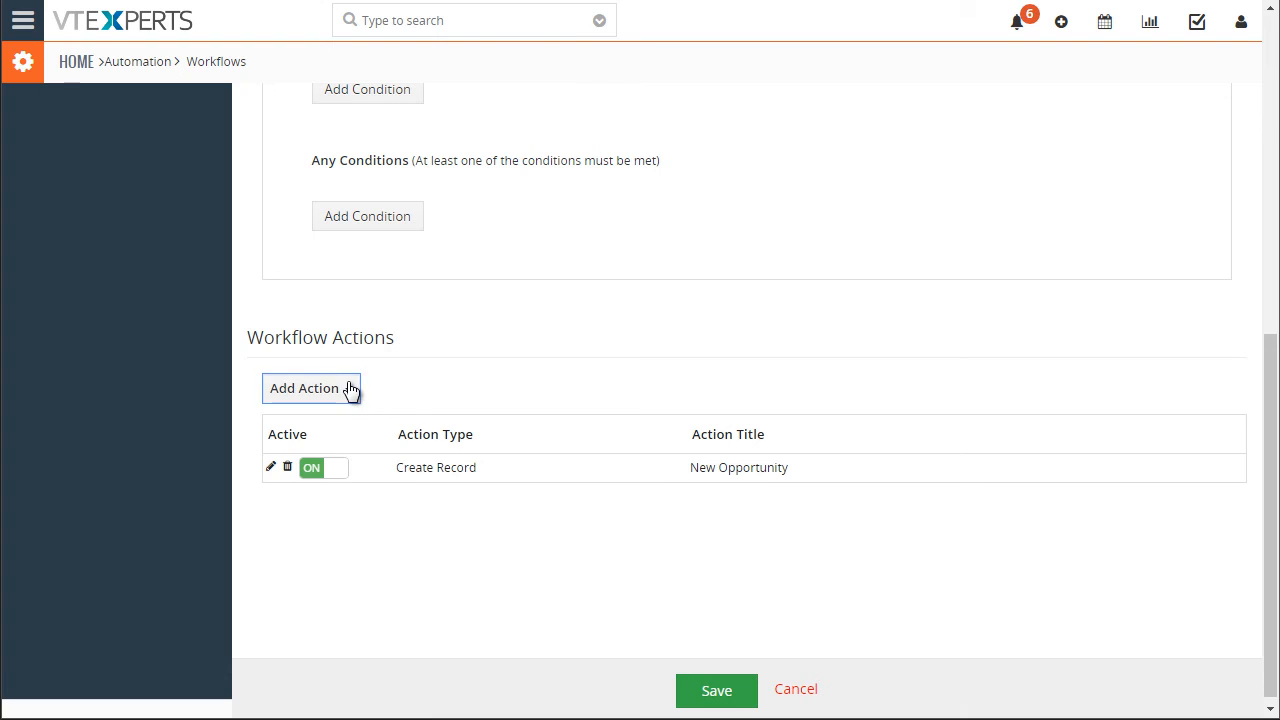
Choose Create Record from Add Action to open a blank action form
left_click(311, 388)
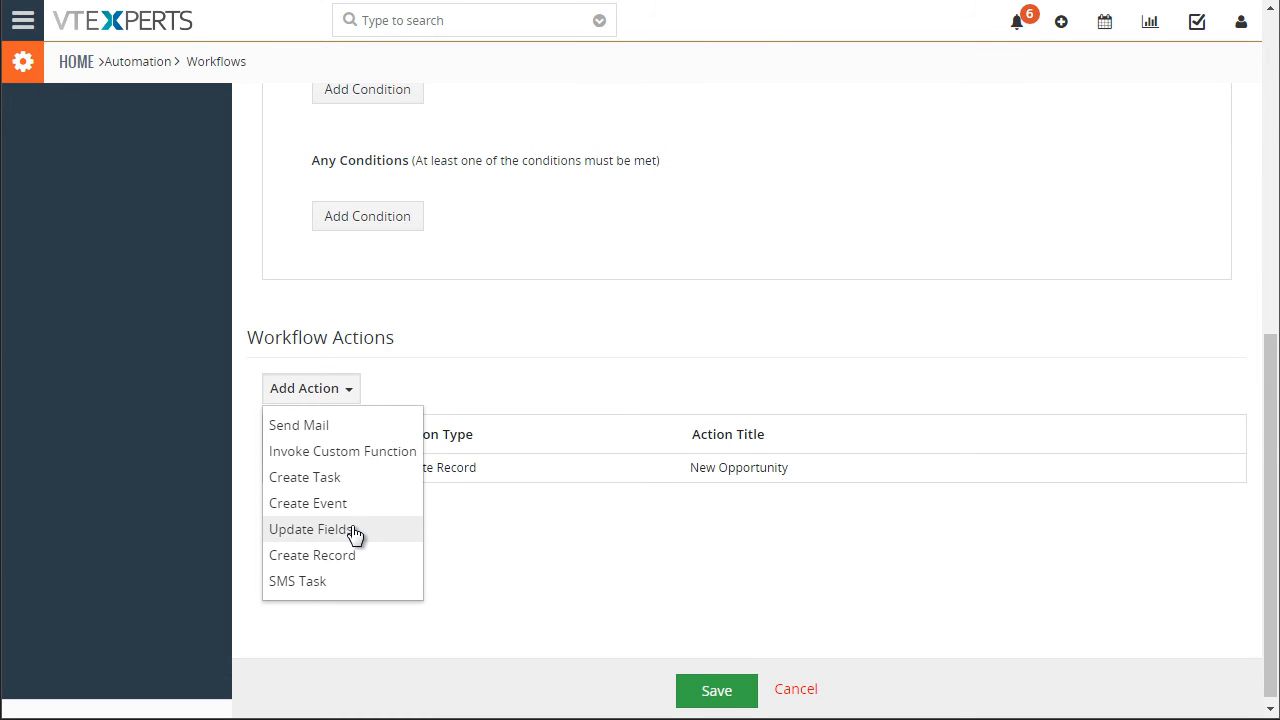
left_click(312, 555)
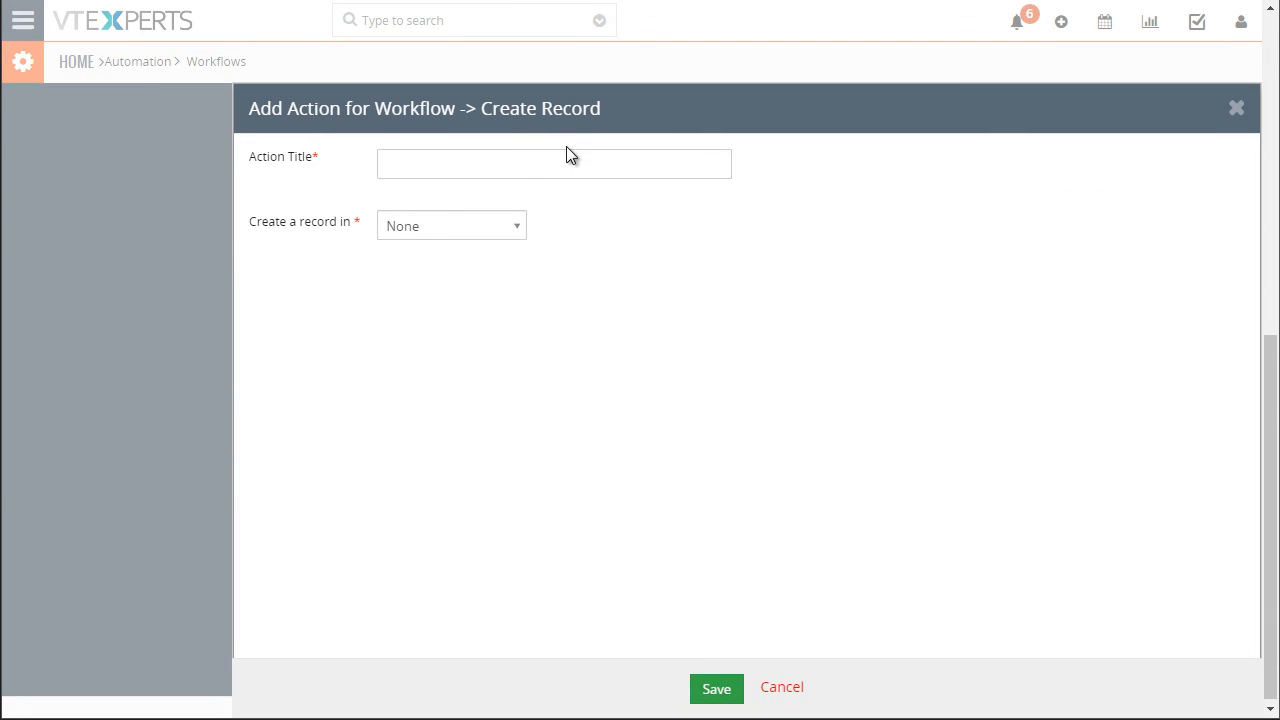